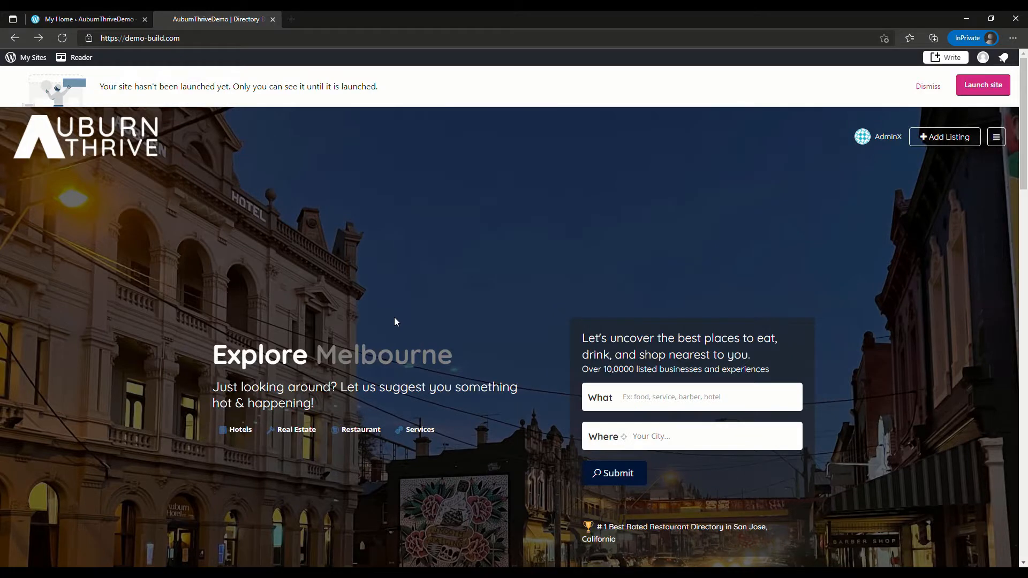
Step: Open the Nxsys listing and expand its review form, which has one overall star rating
scroll(down, 3)
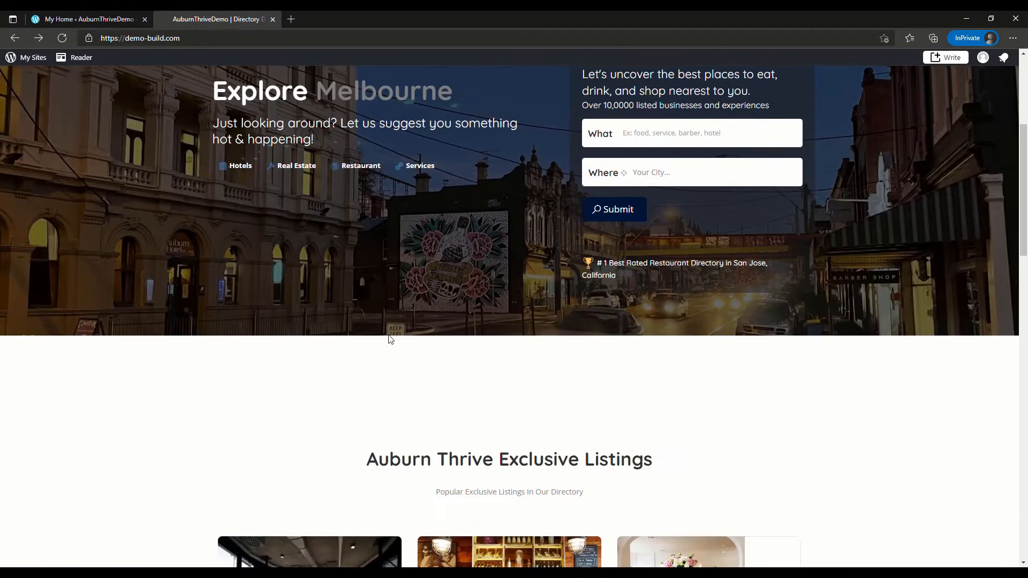
scroll(down, 3)
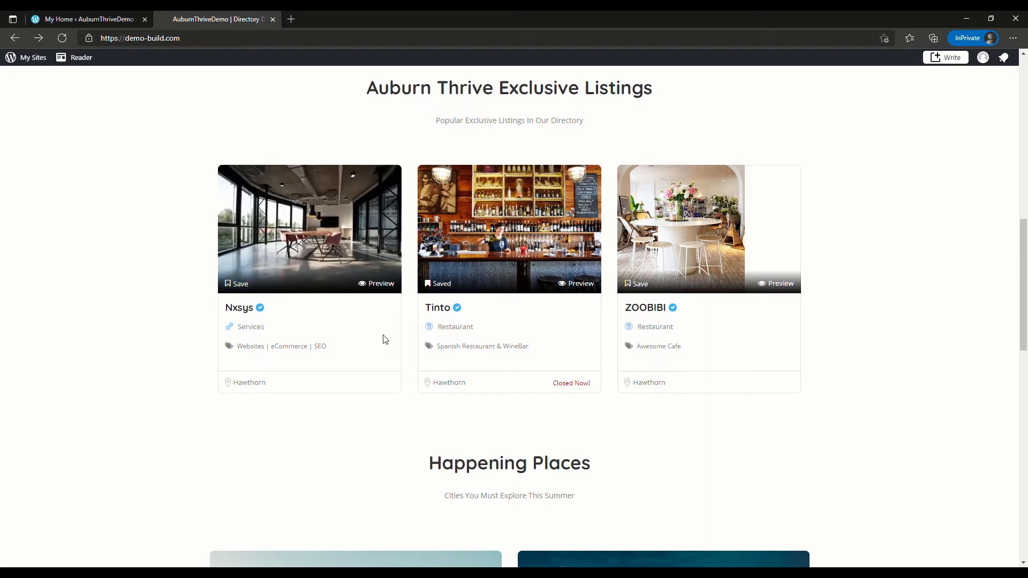
click(239, 307)
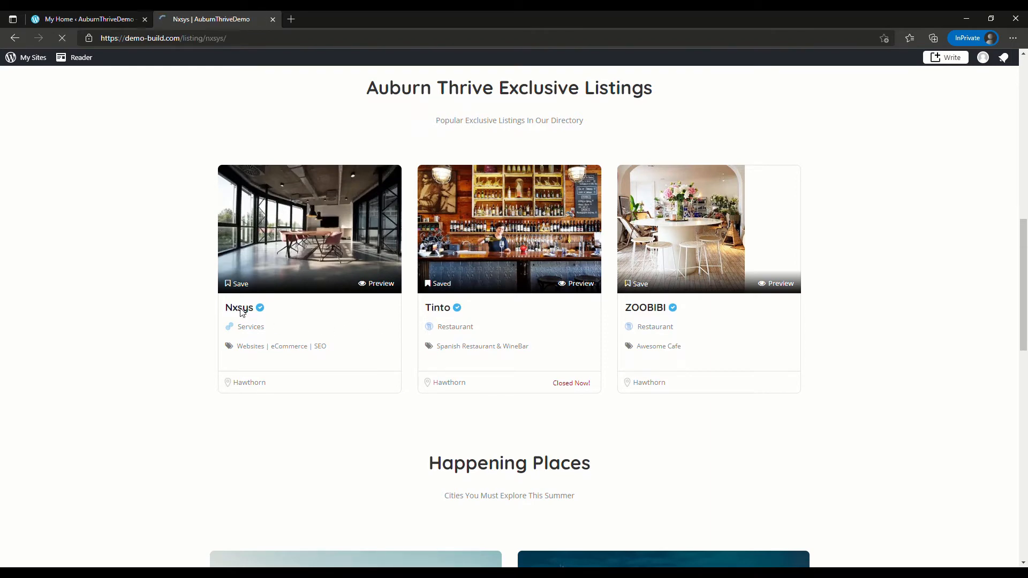
click(239, 307)
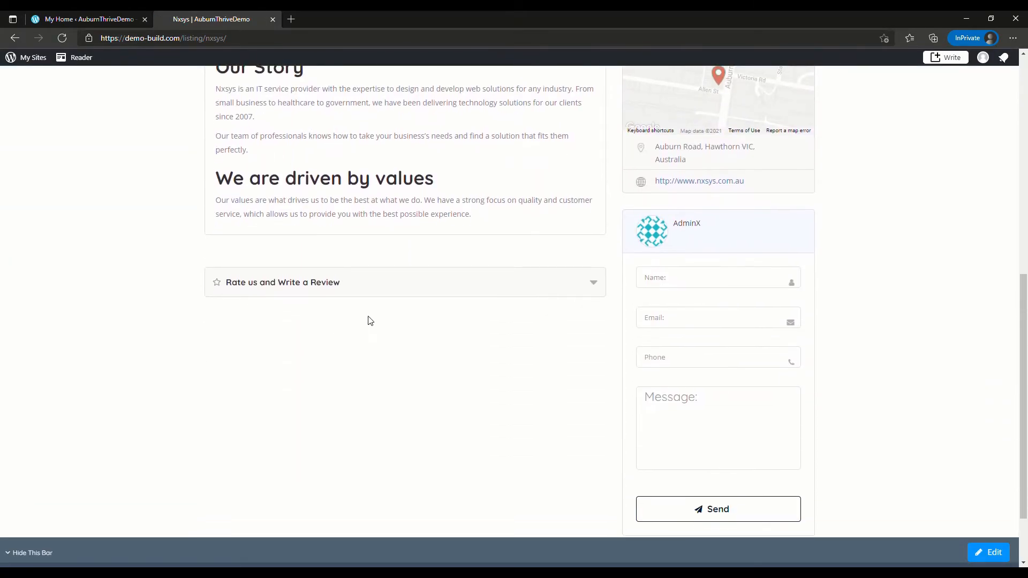
click(283, 283)
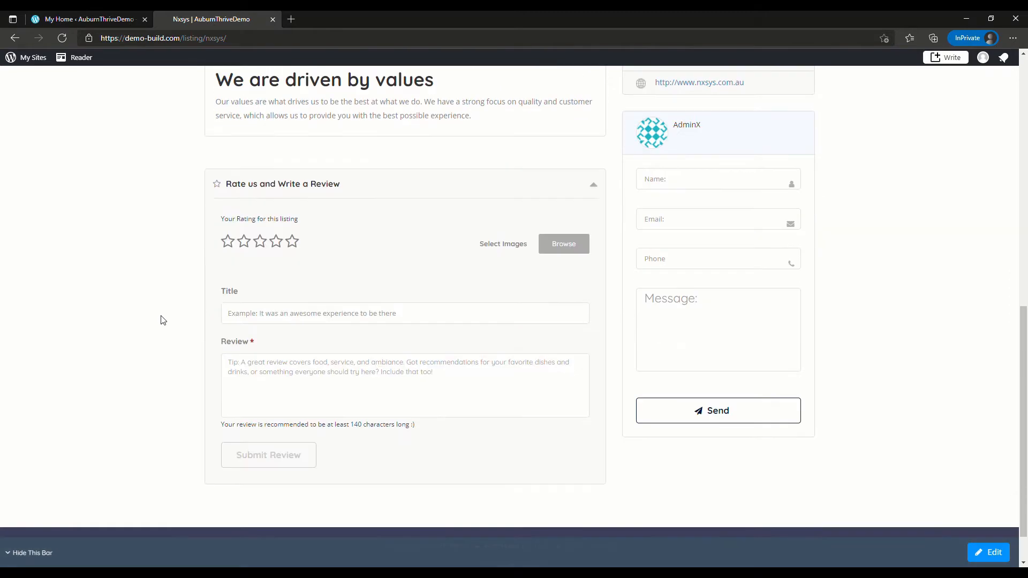
mouse_move(502, 424)
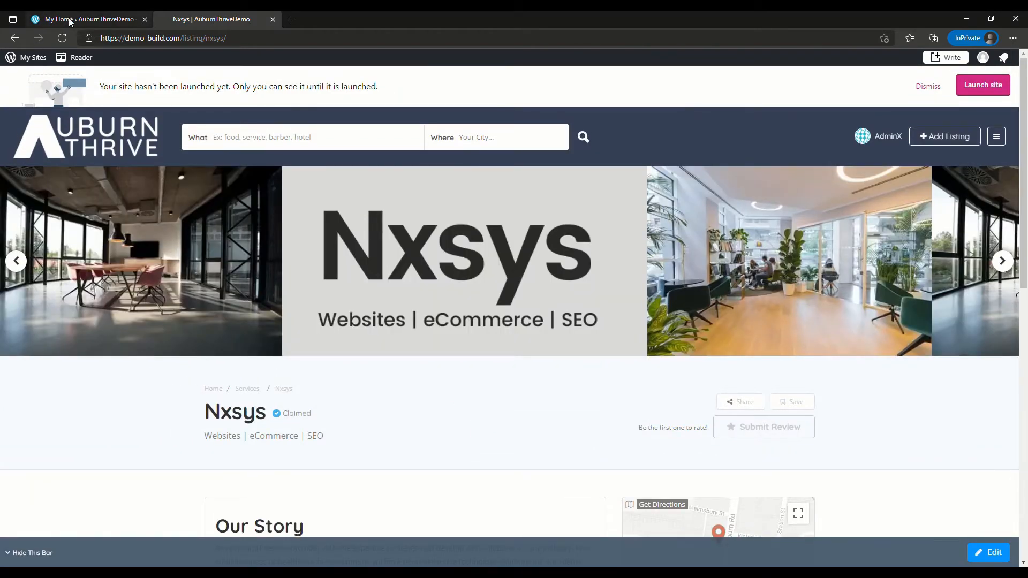
Step: Enable Multi-Criteria Rating in the ListingPro Command Center Visualizer
click(86, 19)
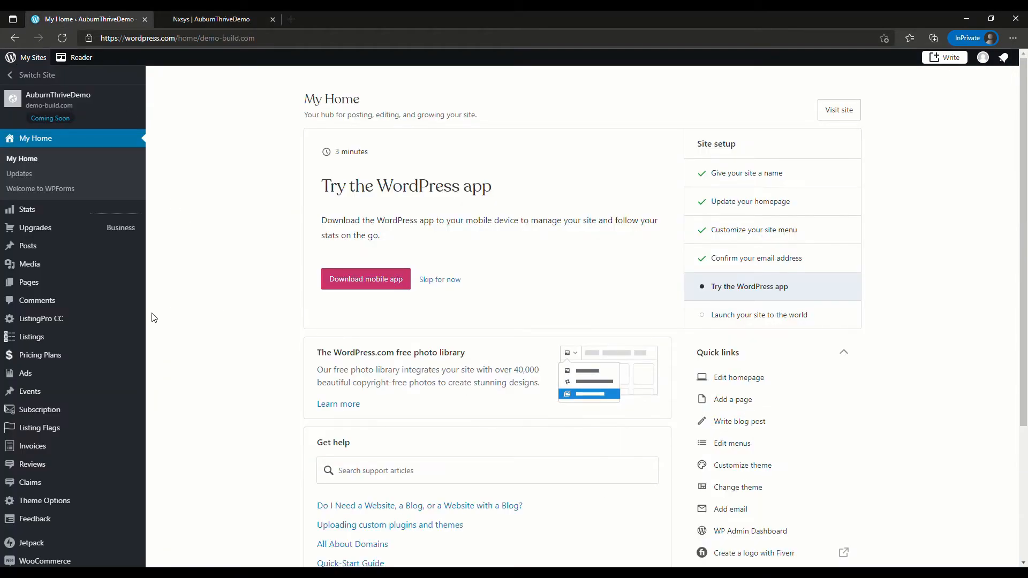
click(41, 319)
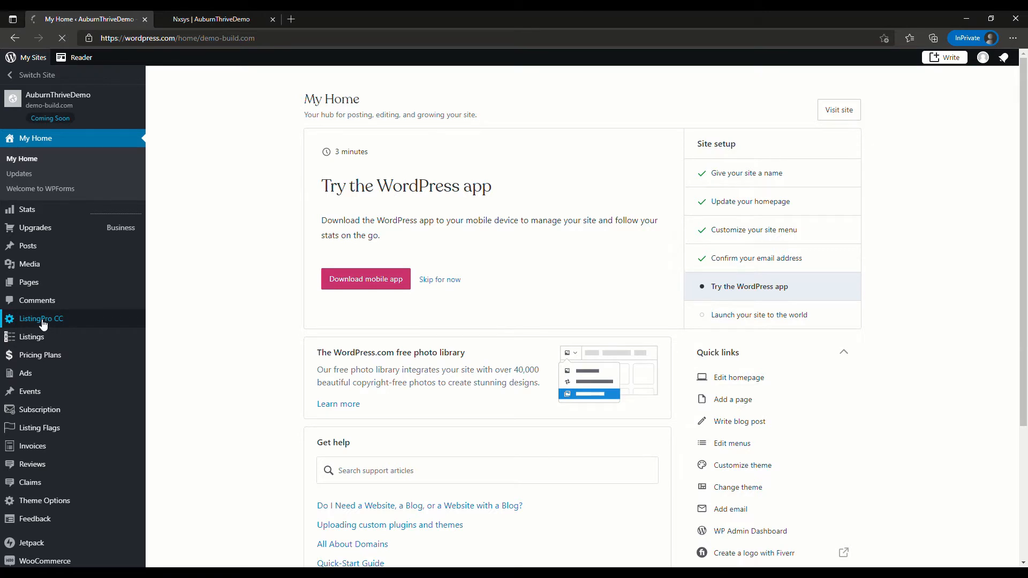
click(41, 319)
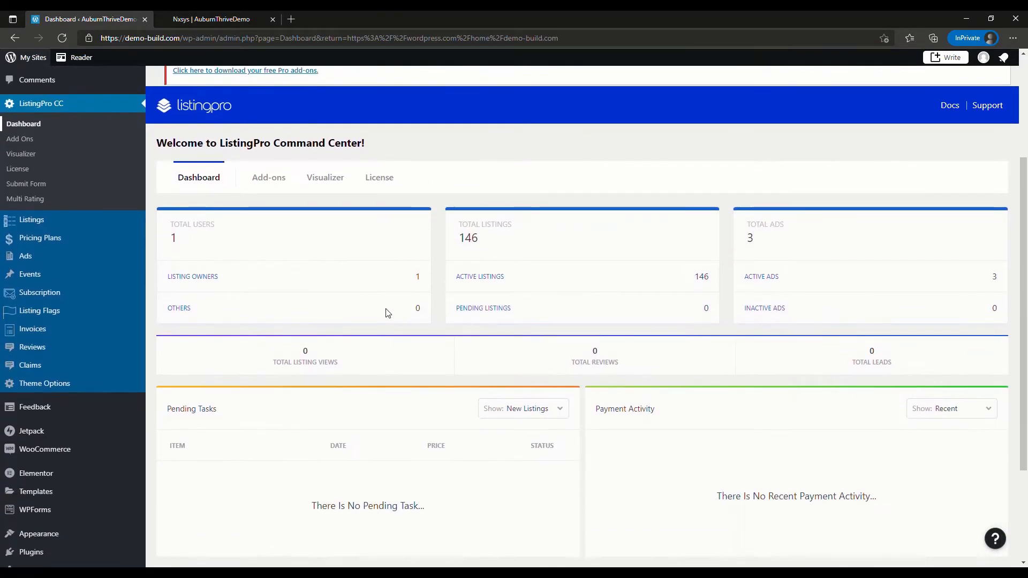
click(324, 177)
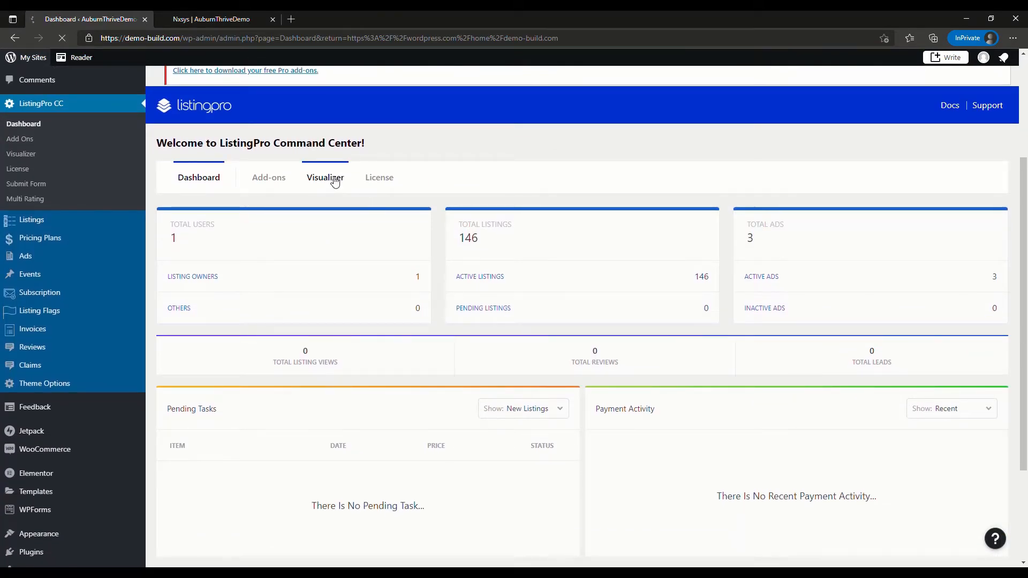
click(324, 177)
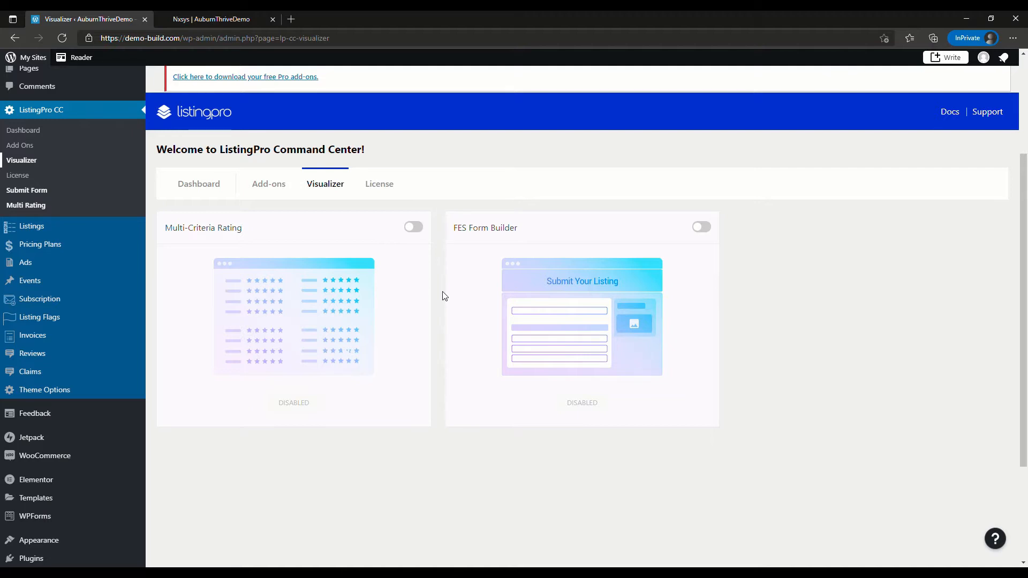
click(413, 227)
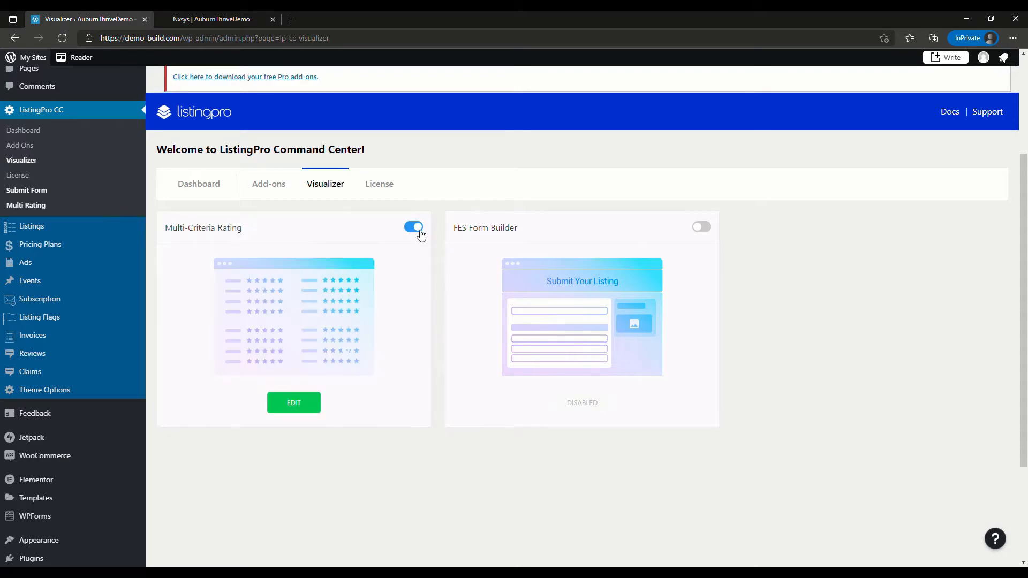
click(209, 19)
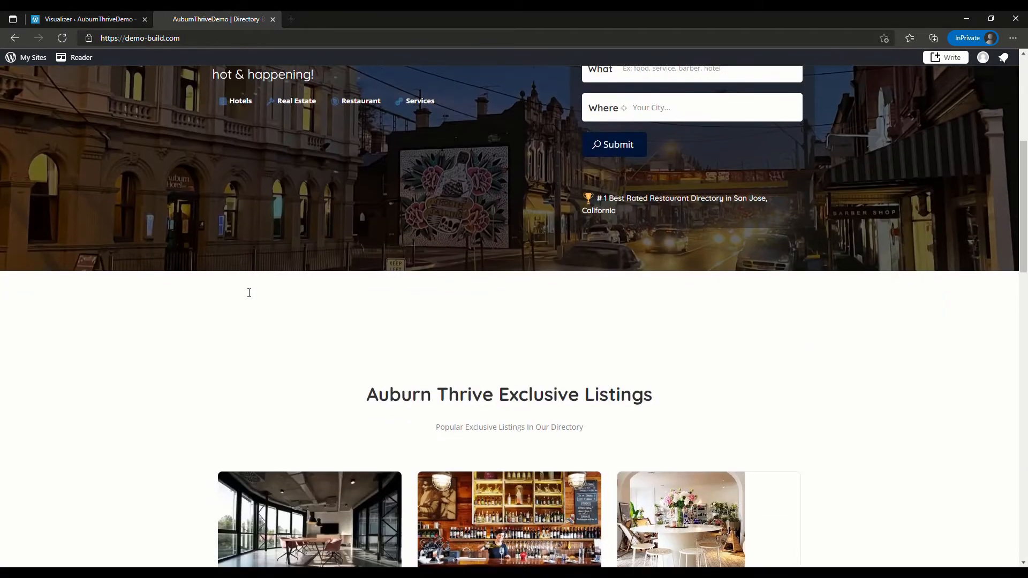
Step: Reopen the Nxsys listing and expand its review form again
scroll(down, 3)
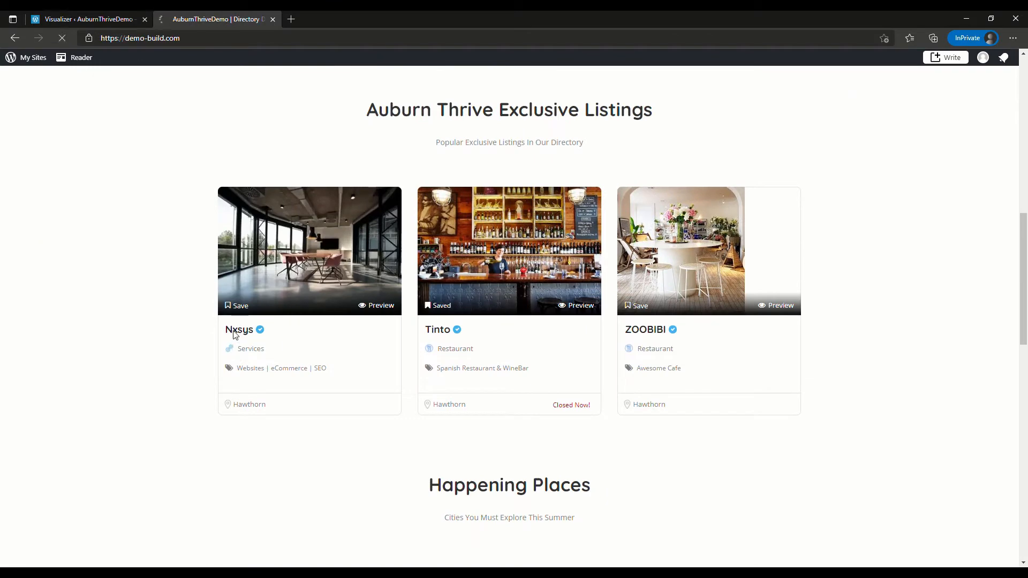
click(239, 329)
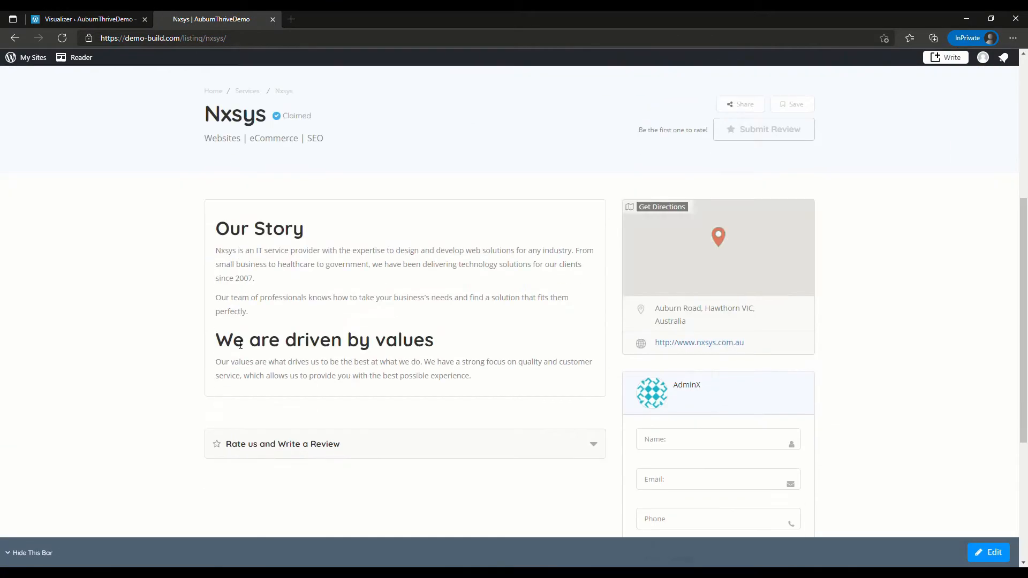
scroll(down, 3)
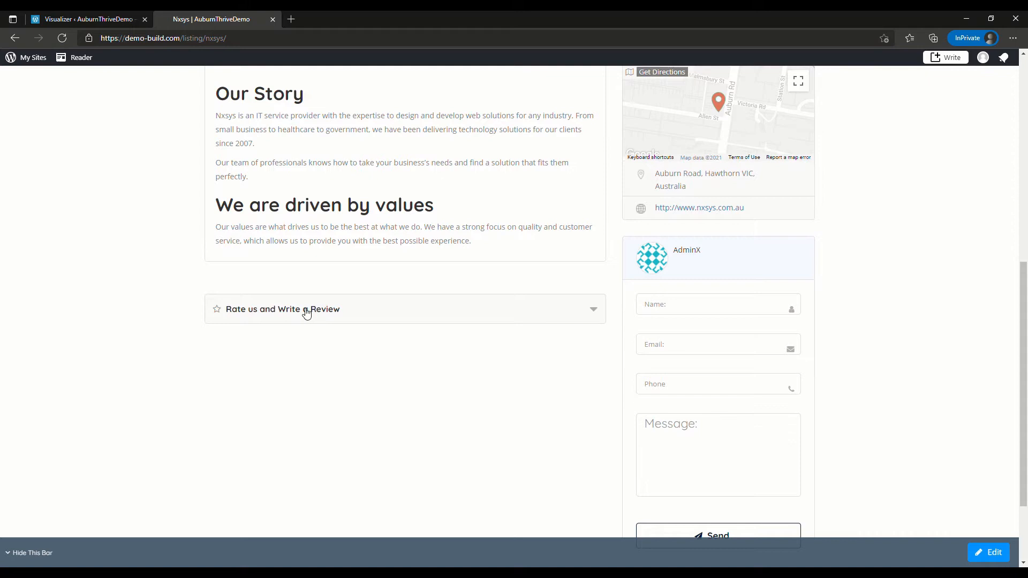
click(282, 309)
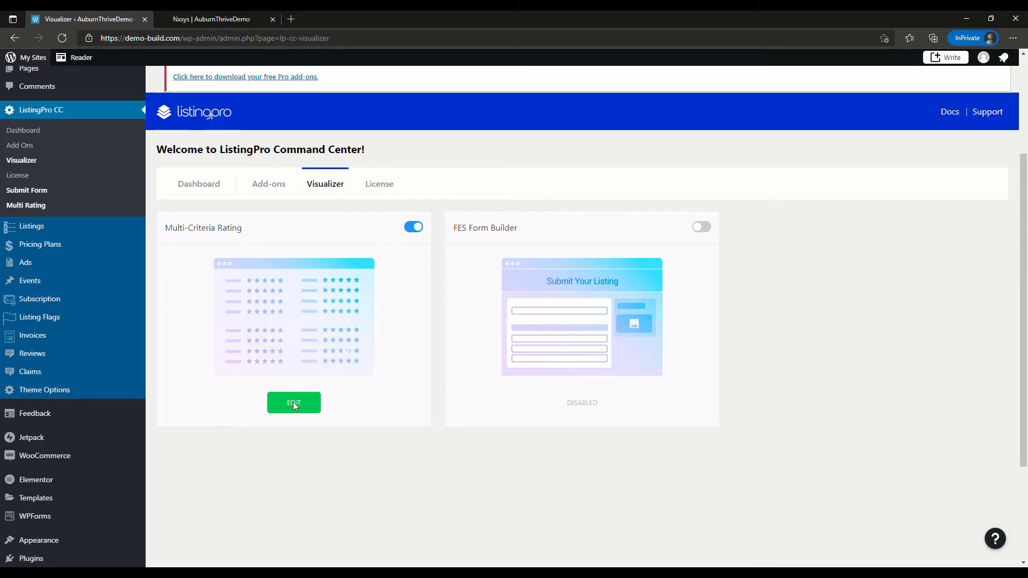
Step: Open the Multi-Criteria Rating settings and pick Services for a new category group
click(293, 403)
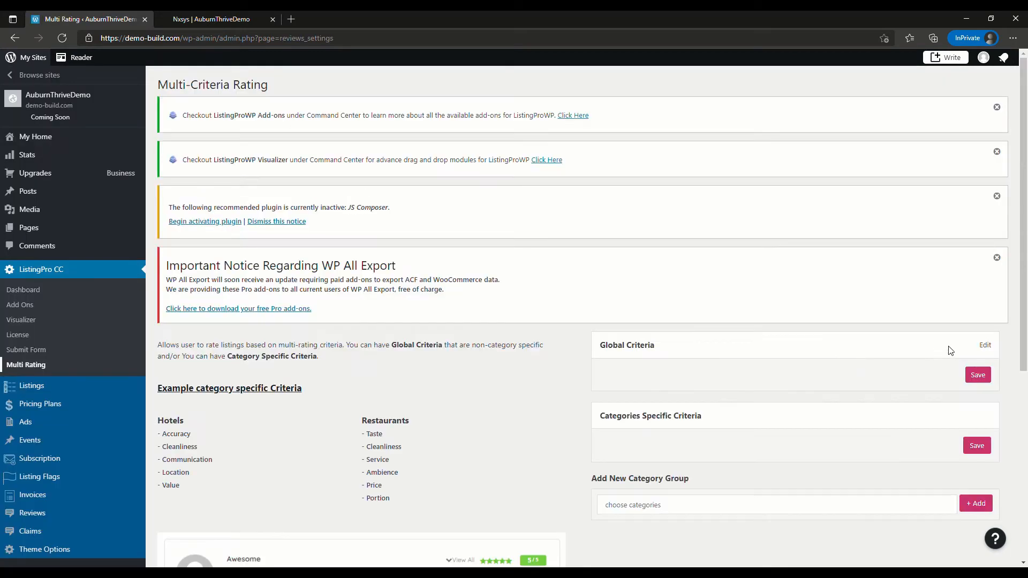
click(985, 345)
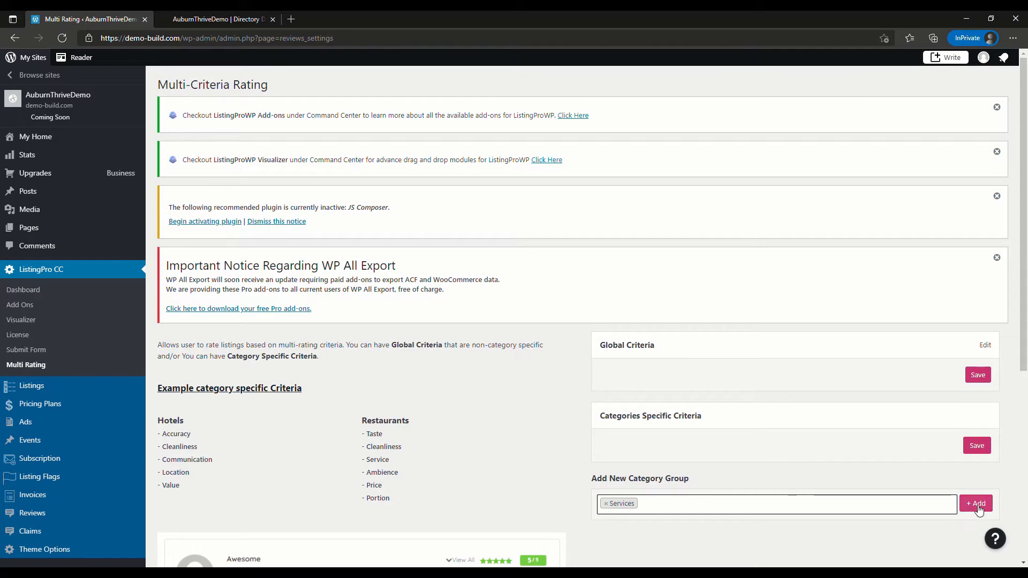
Step: Create the Services group with Professionalism, Quality and Responsiveness criteria, and save it
click(976, 503)
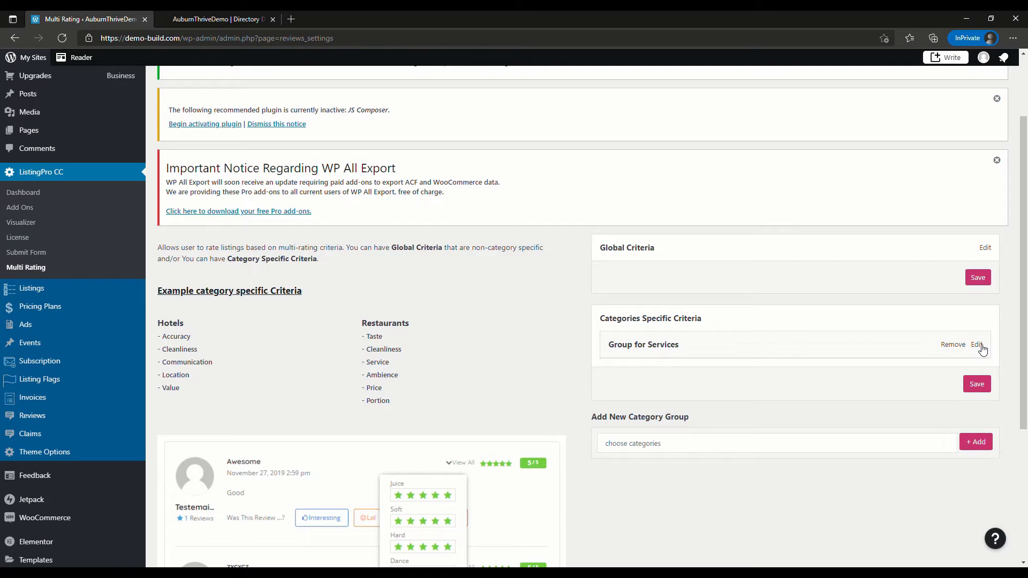
click(976, 344)
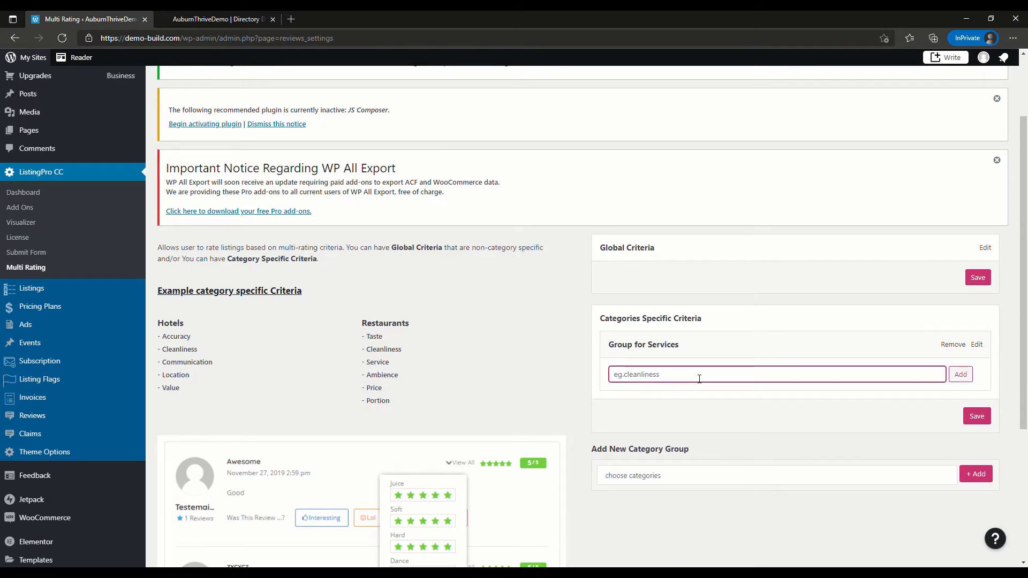
mouse_move(712, 353)
text(Professionalism)
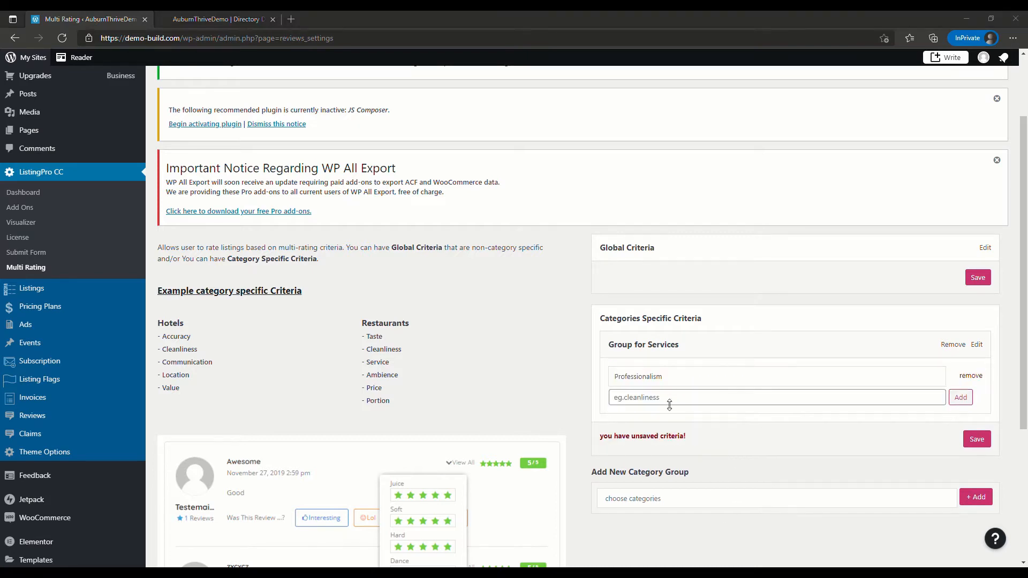
click(960, 398)
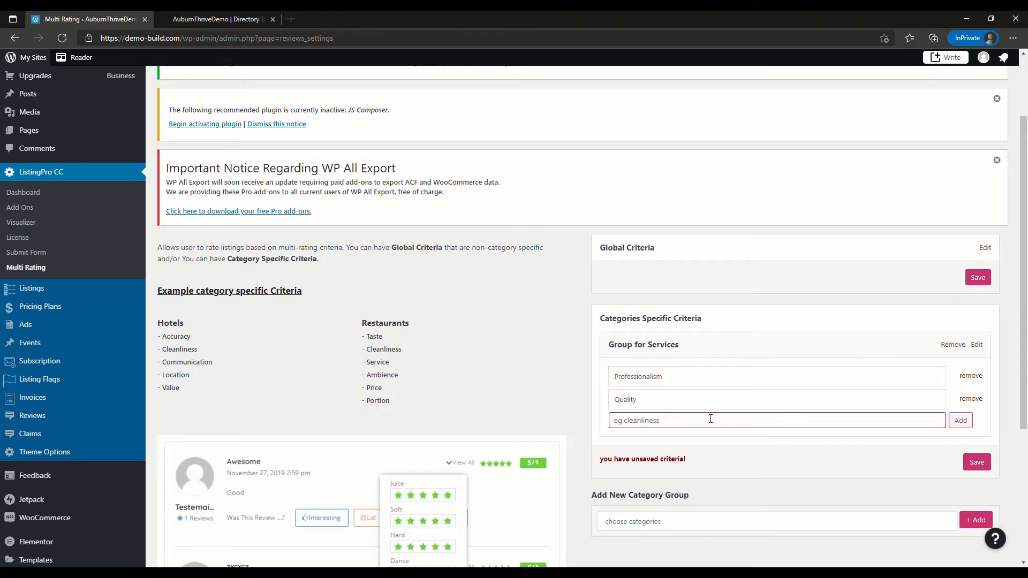
click(961, 420)
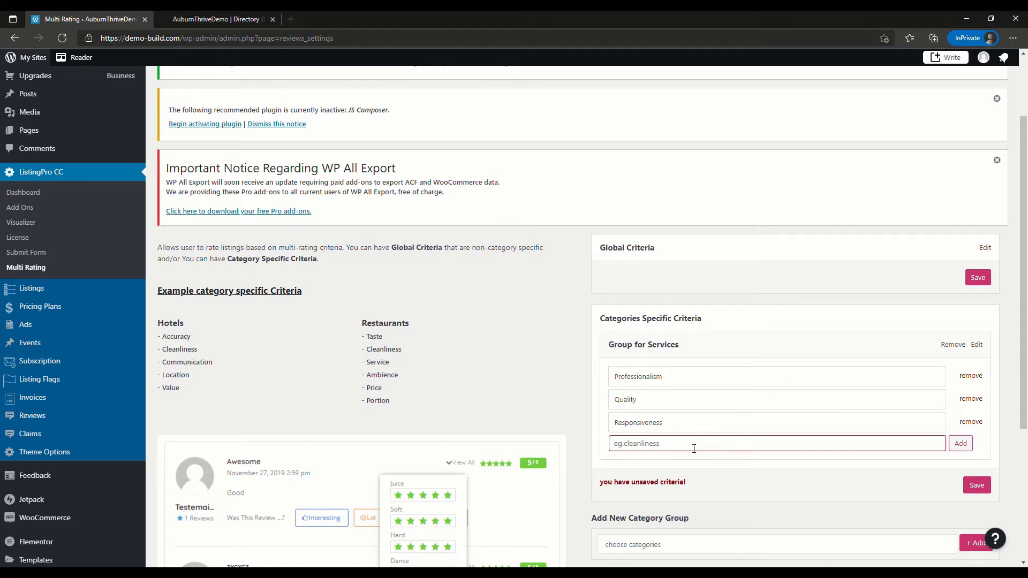
text(Value)
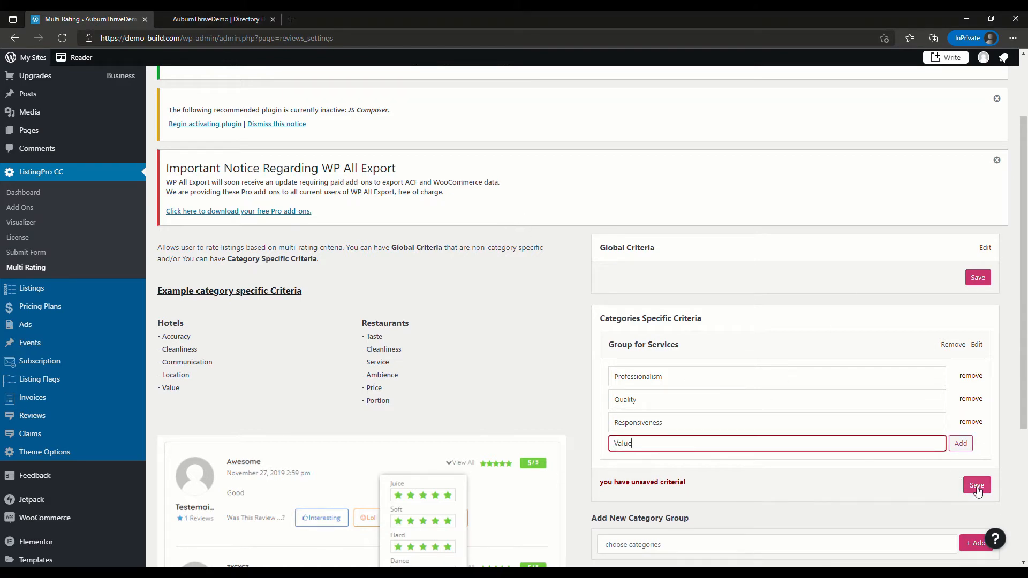
click(977, 488)
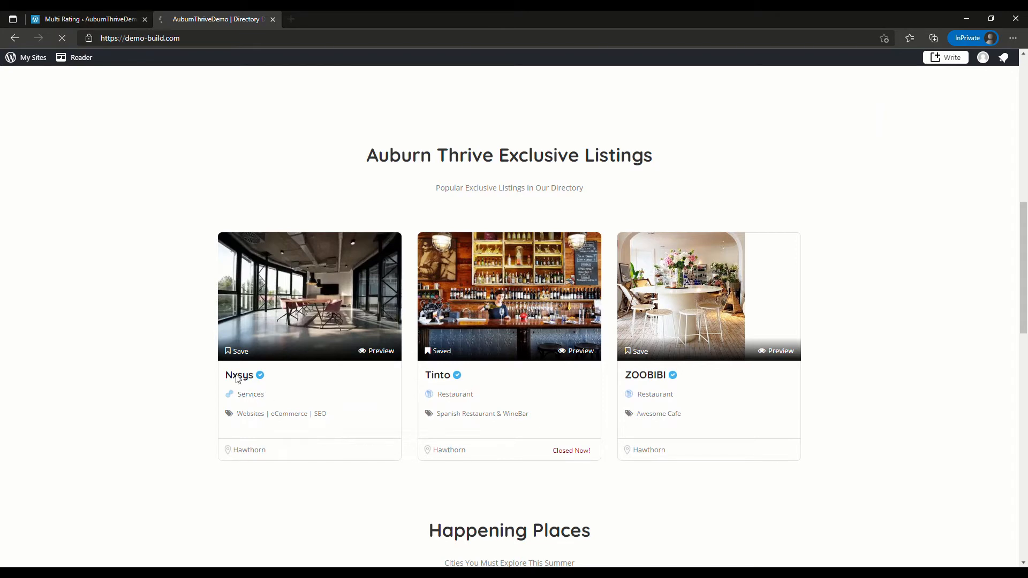
Step: Check Nxsys's review form shows Professionalism, Quality and Responsiveness ratings, then return to settings
click(239, 374)
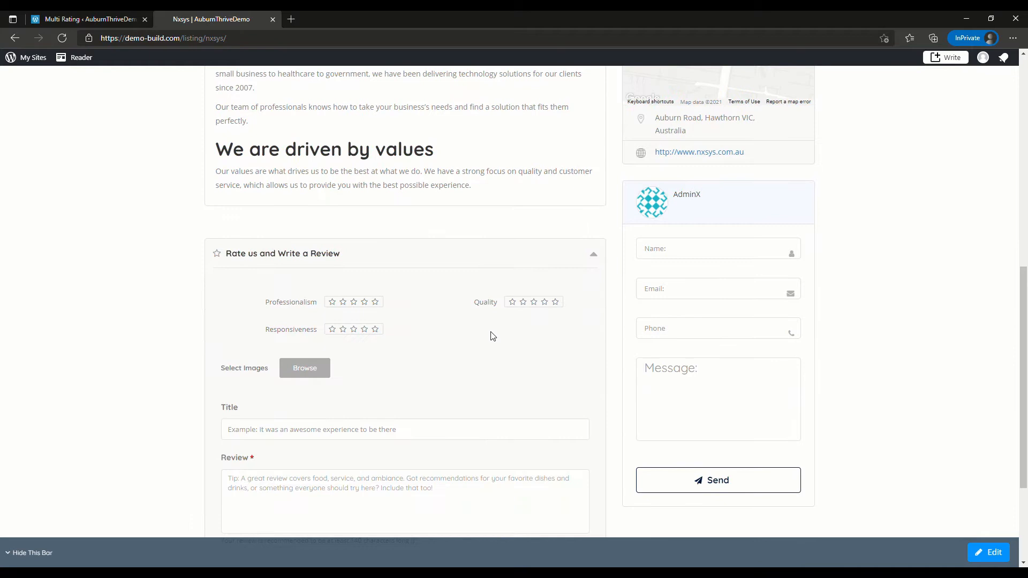
click(88, 19)
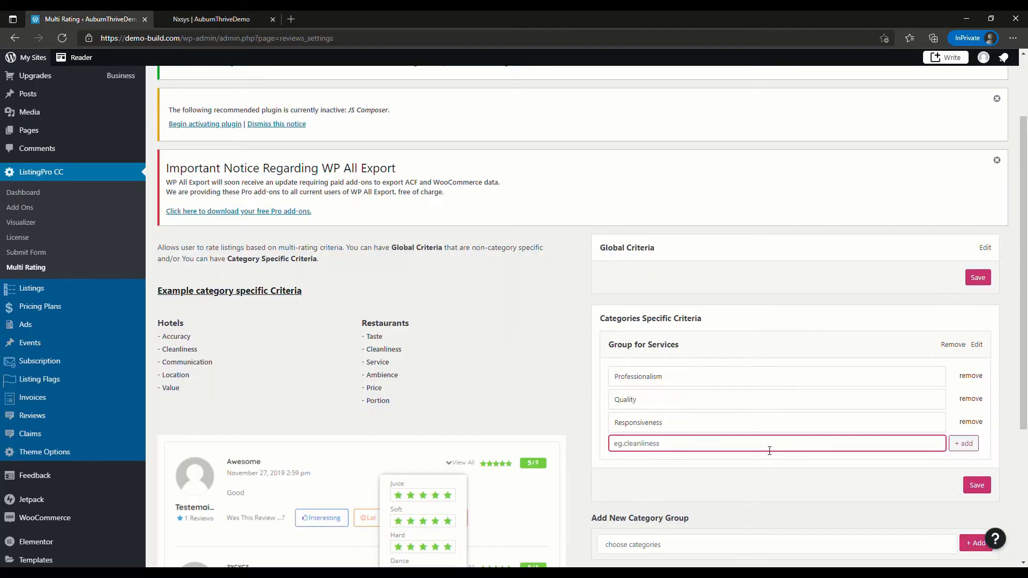
Step: Insert Value into the Services group and save
click(963, 443)
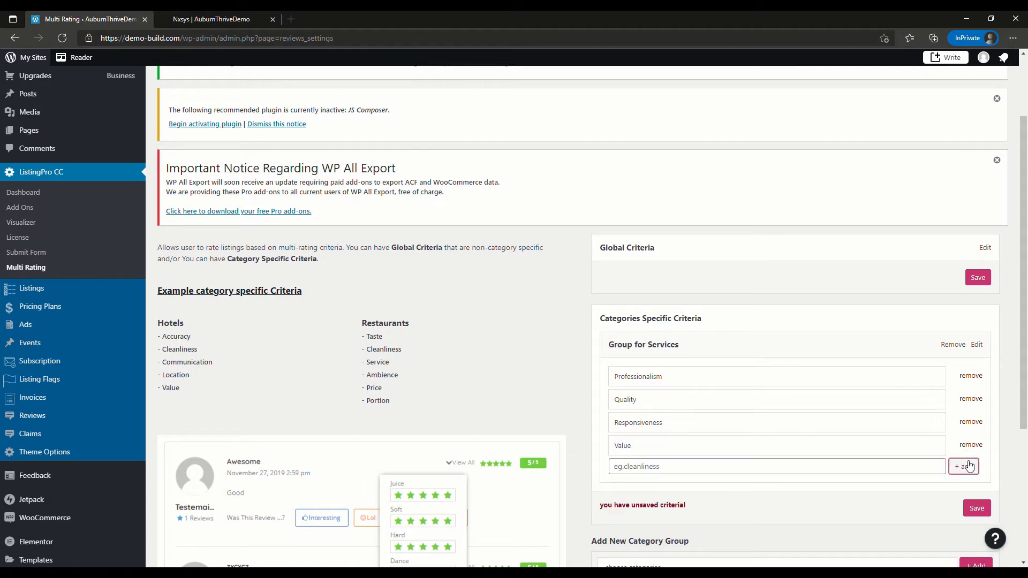
click(211, 18)
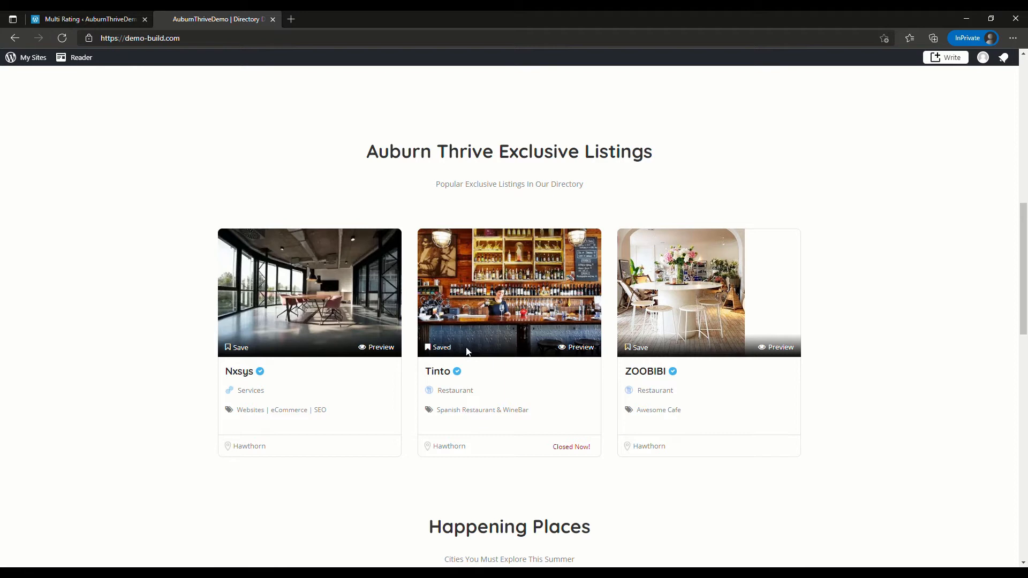
mouse_move(437, 371)
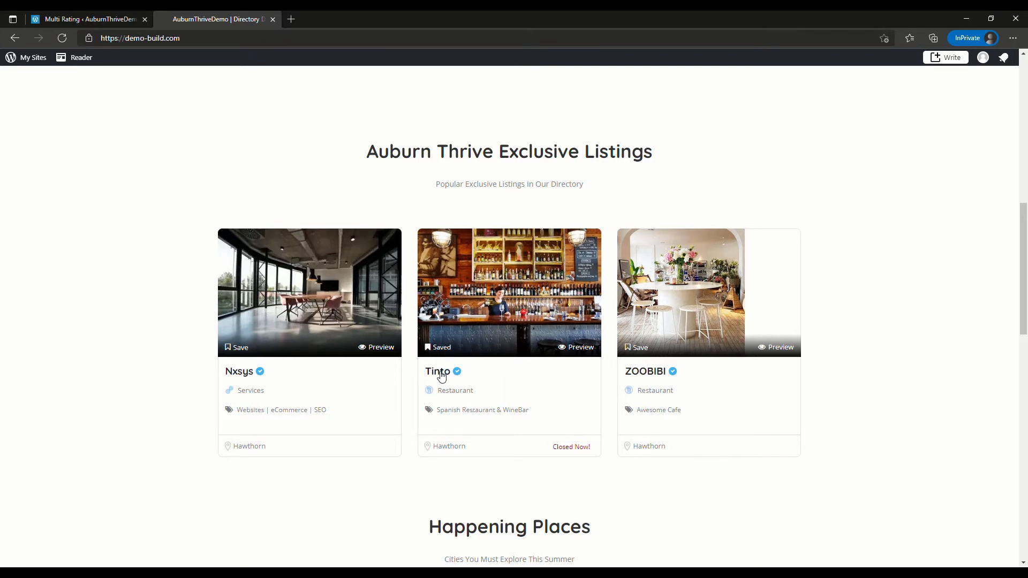
Step: View Tinto's Cleanliness, Service, Ambience and Price ratings, then return to Multi Rating settings
click(437, 372)
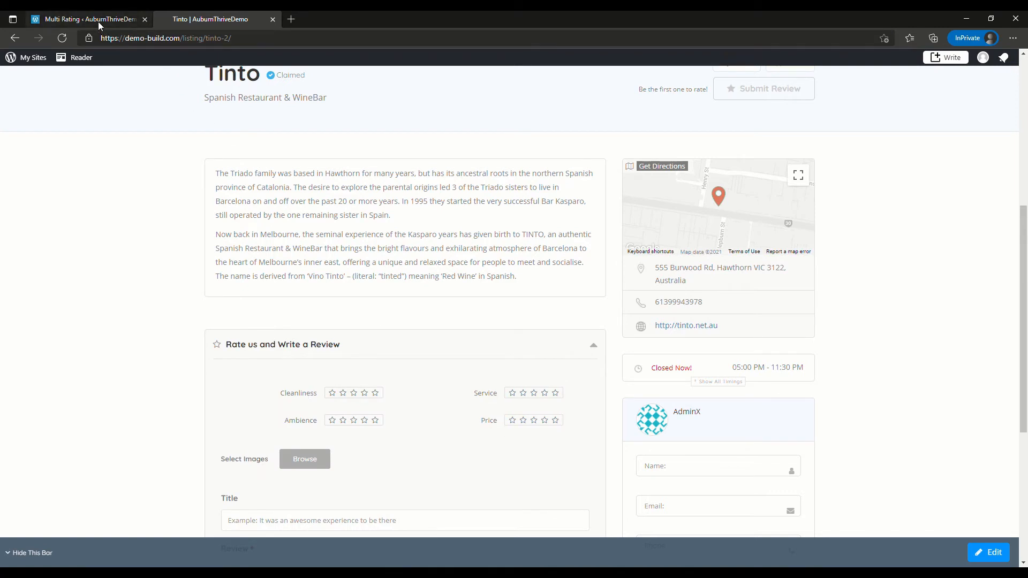
click(85, 18)
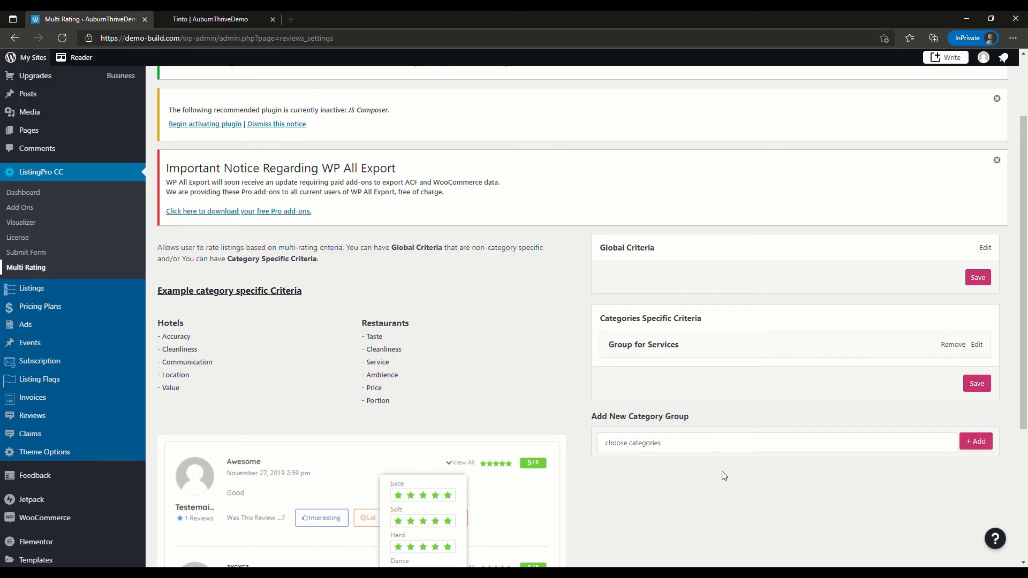
Step: Add a Restaurant group rating Vegetarian Options, Child-Friendly, Atmosphere and Service, and save it
click(976, 441)
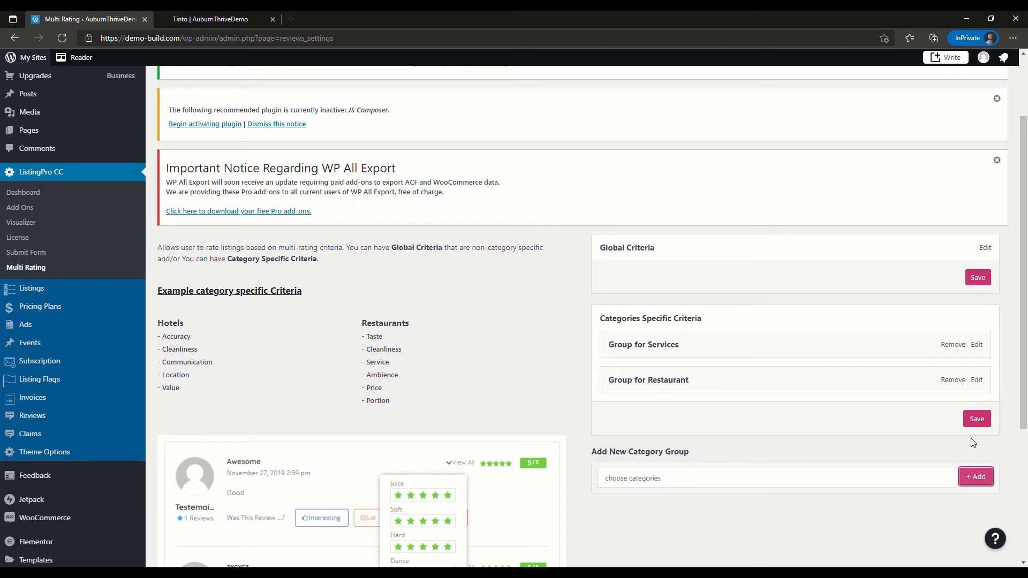
click(977, 380)
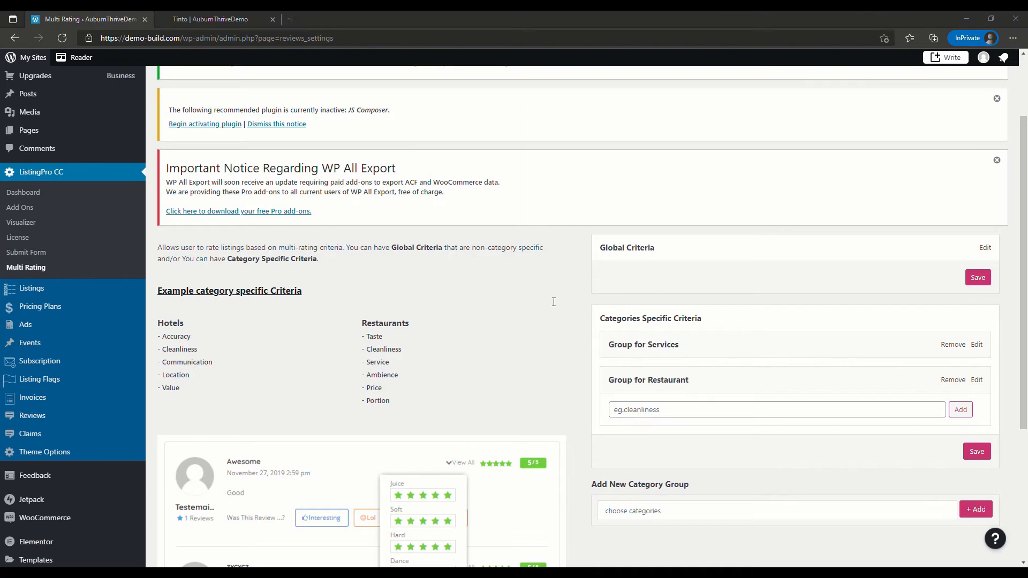
text(Vegetarian Options)
text(Atmosphere)
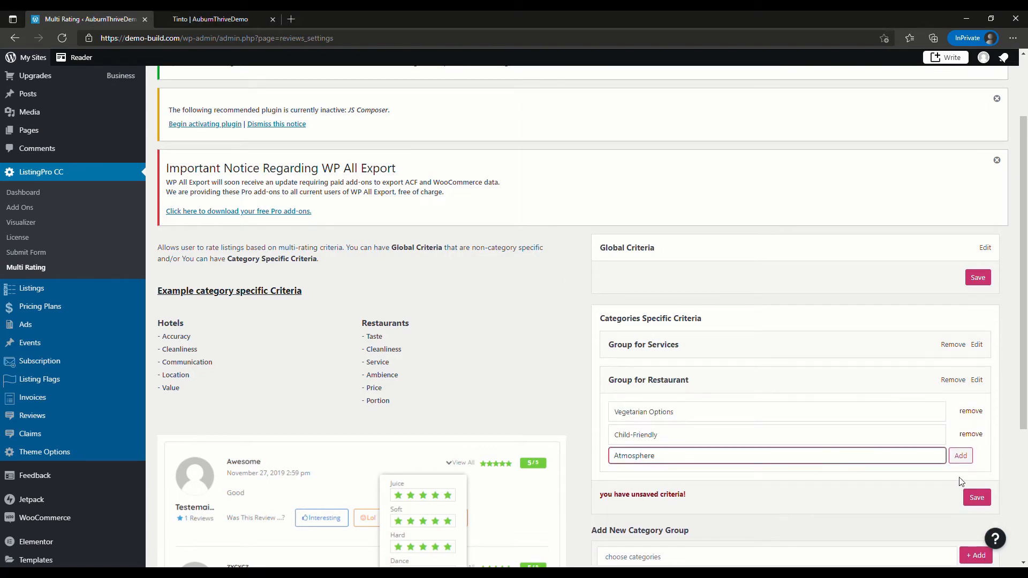
click(961, 456)
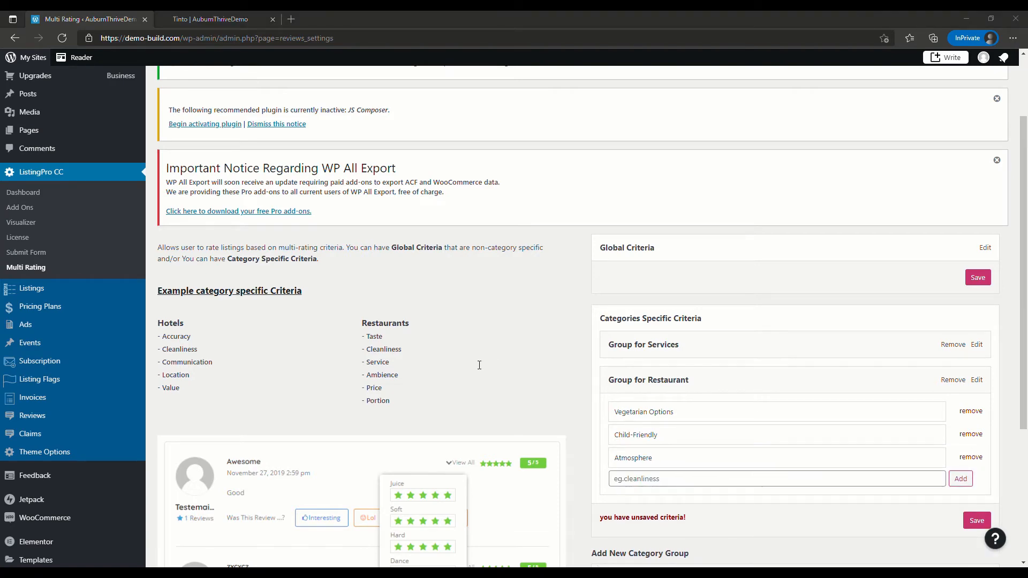
click(960, 479)
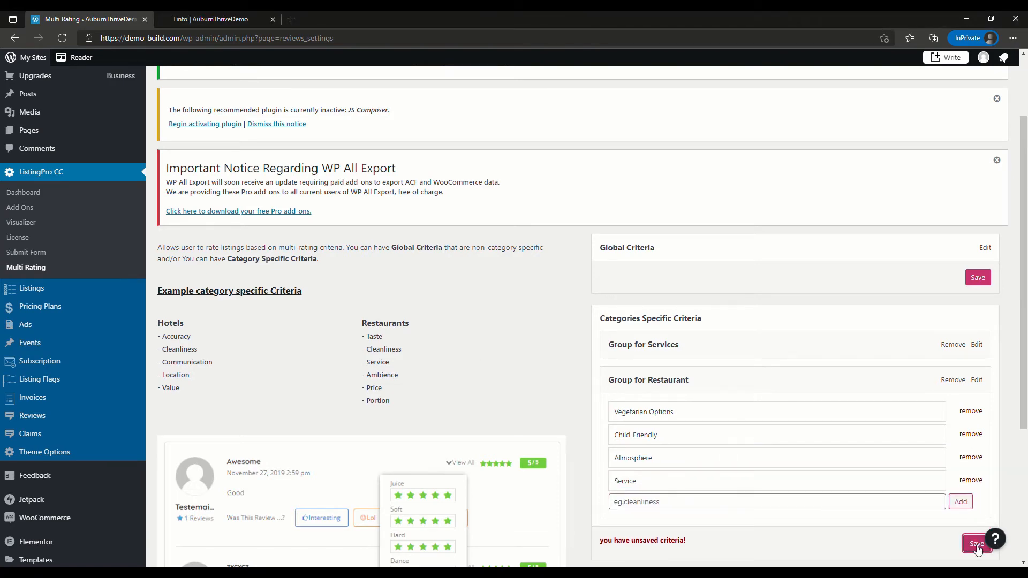
click(217, 20)
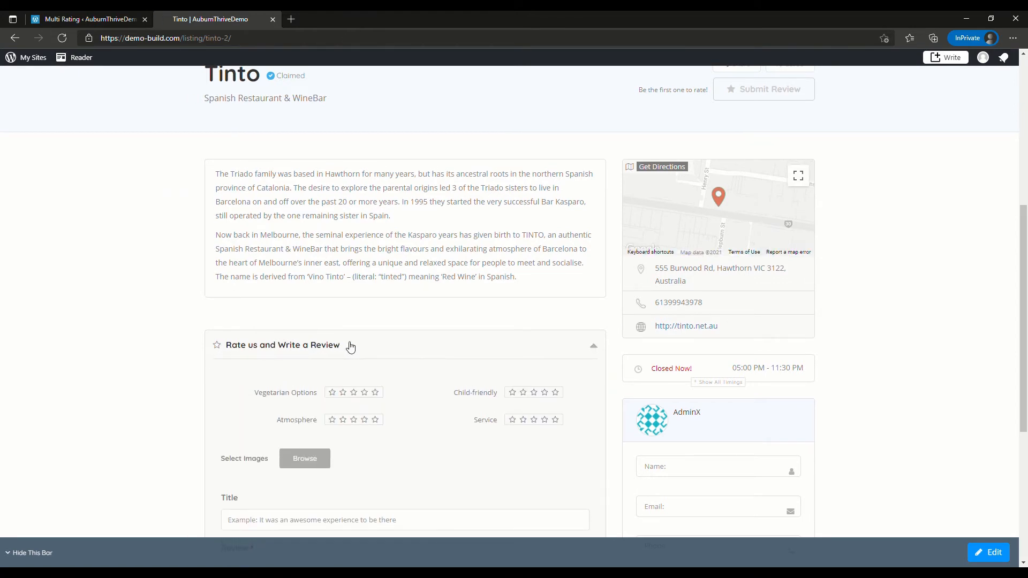
Step: Scroll through Tinto's four-criteria review form, then go back to the directory home page
scroll(down, 3)
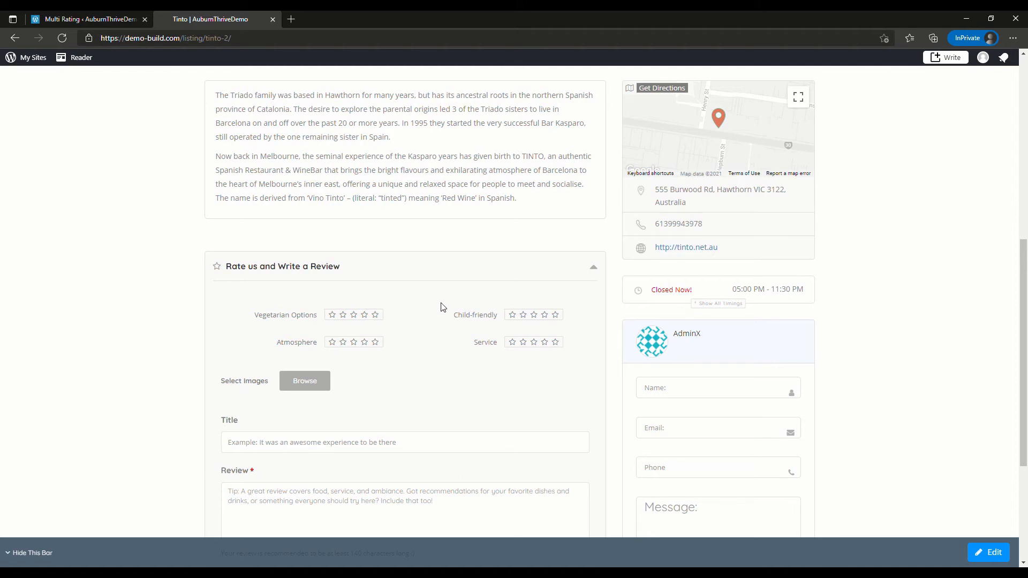
click(375, 315)
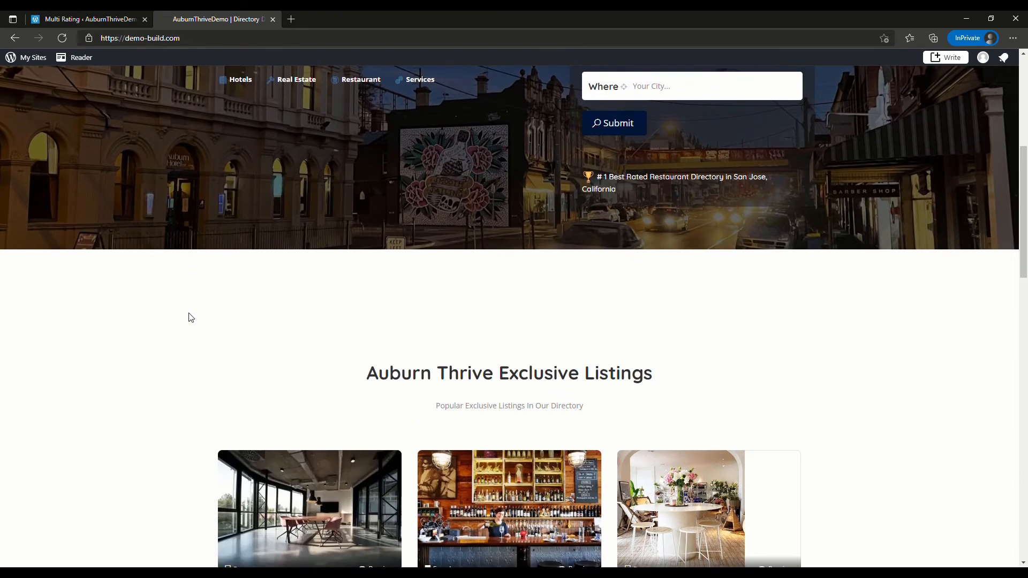
Step: Scroll down through the Nxsys services listing page
scroll(down, 3)
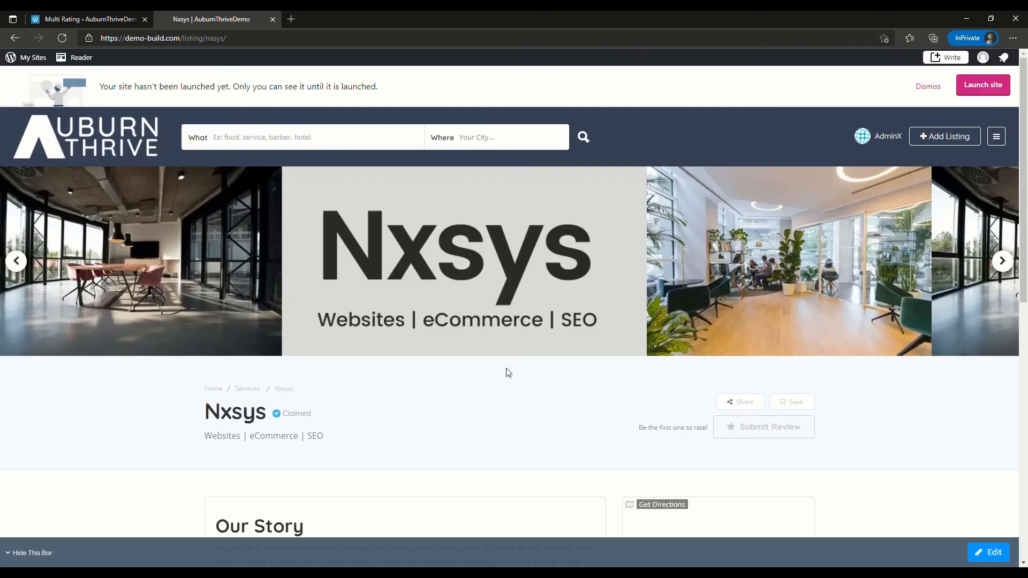
scroll(down, 3)
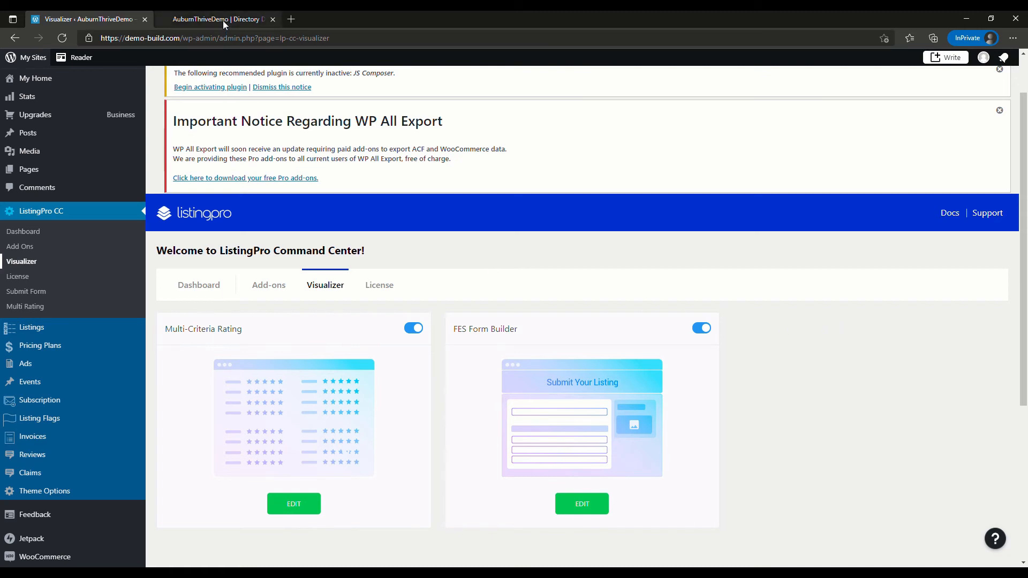
Step: Open + Add Listing on the directory, scroll the submission form, then return to the Visualizer
click(216, 19)
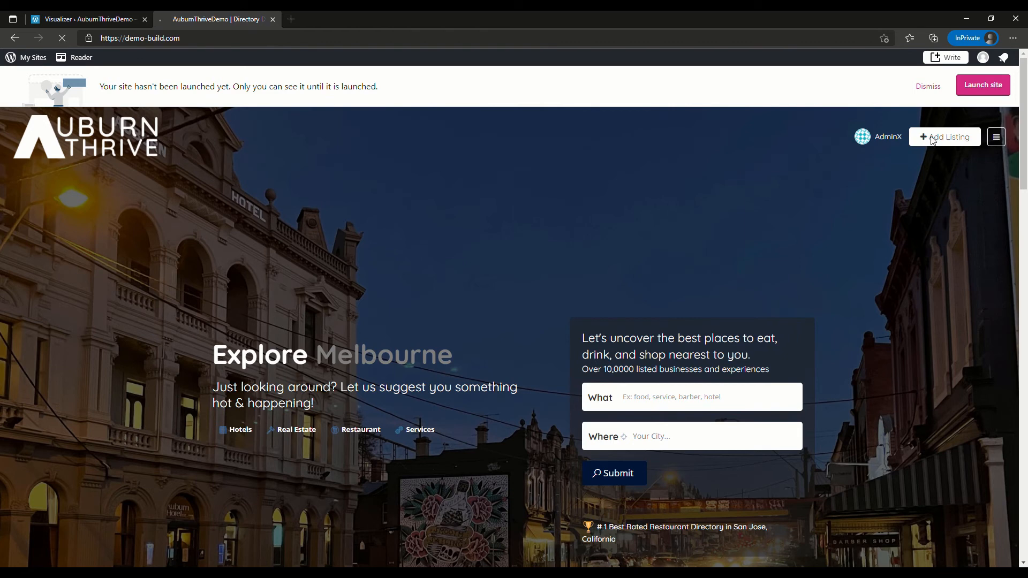
click(944, 125)
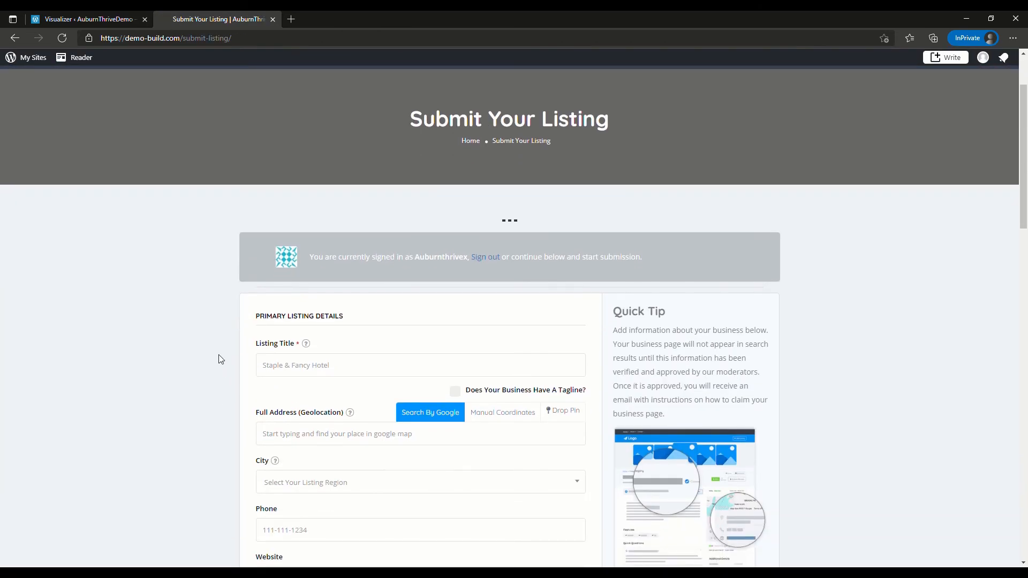
scroll(down, 3)
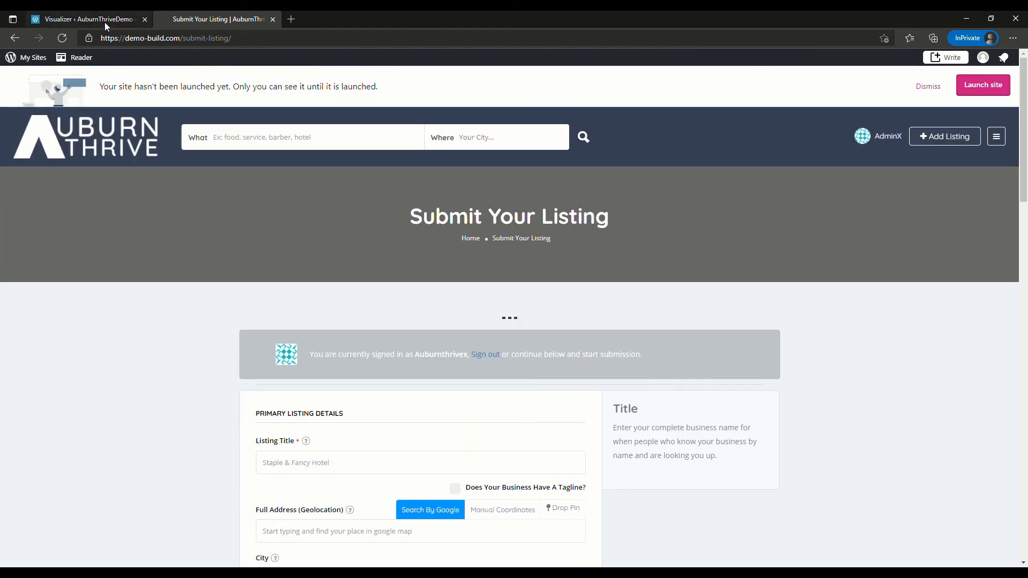
click(85, 20)
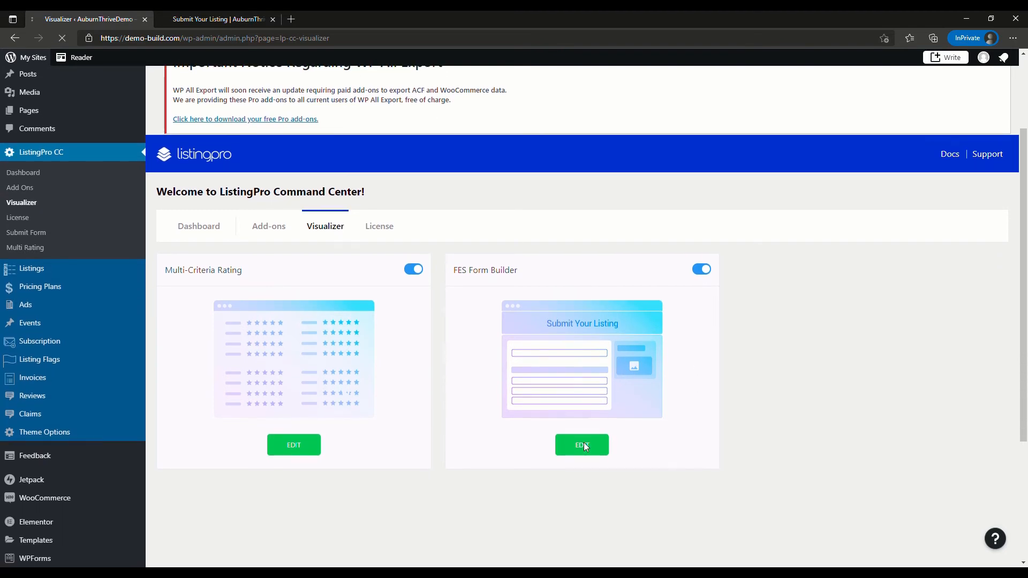
Step: Open the FES Form Builder, expand Listing Title settings, and compare against the live form
click(581, 445)
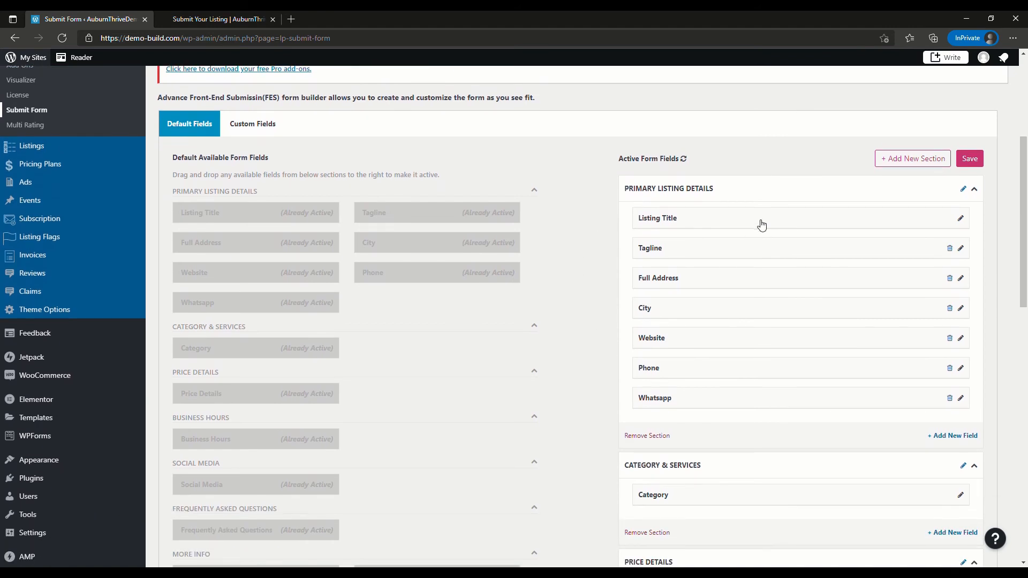
mouse_move(966, 225)
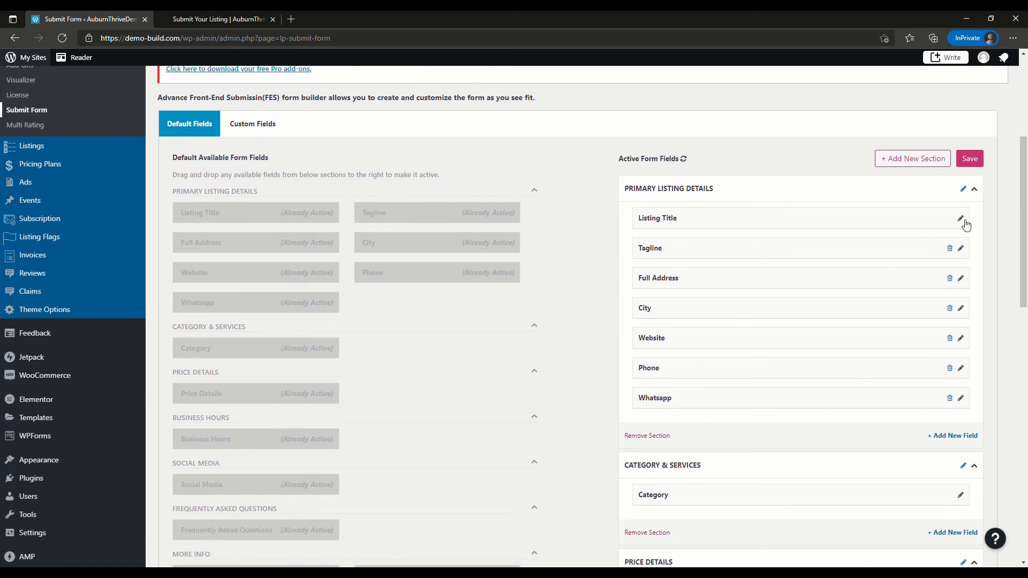
click(962, 218)
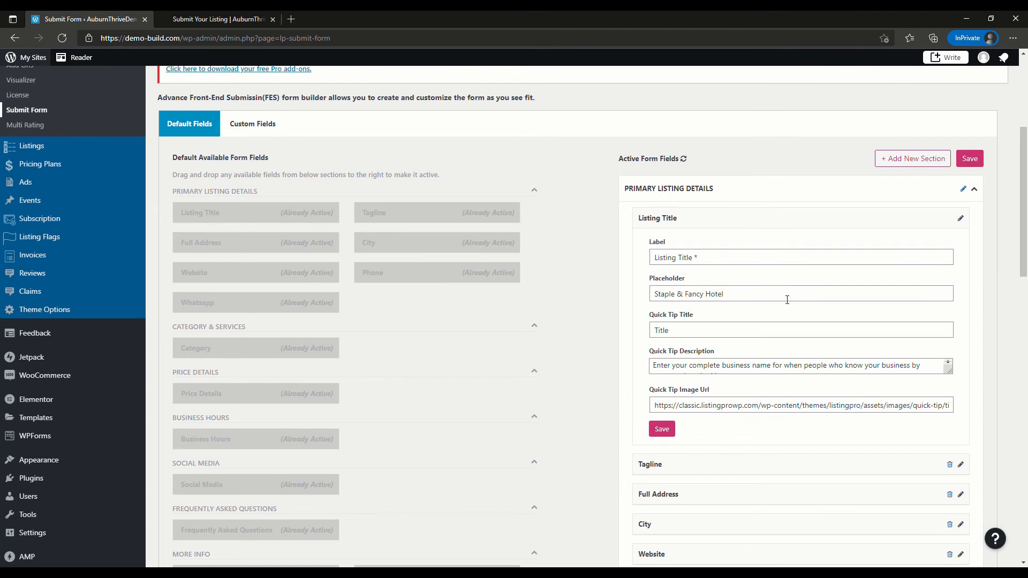
mouse_move(751, 281)
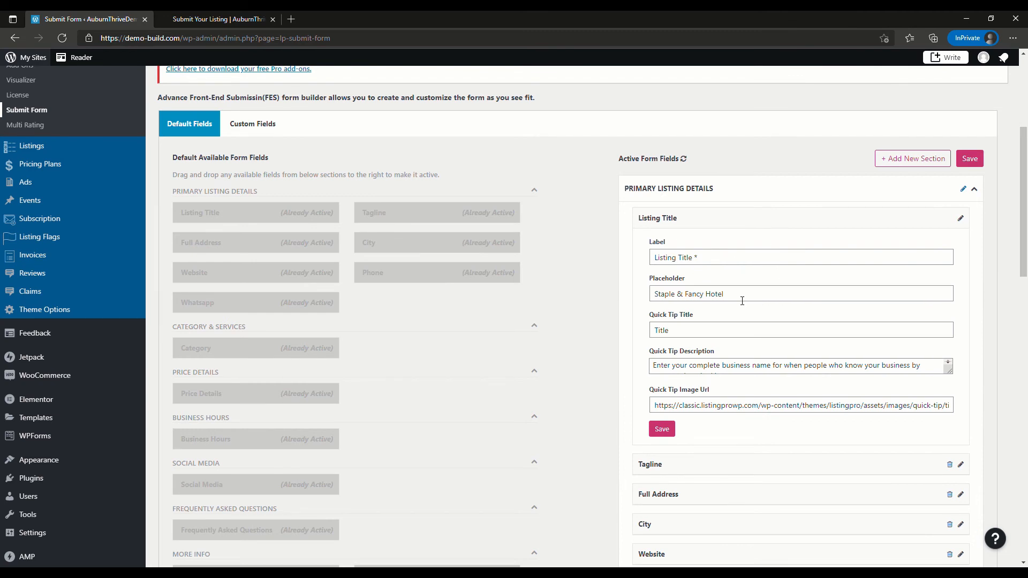
click(220, 19)
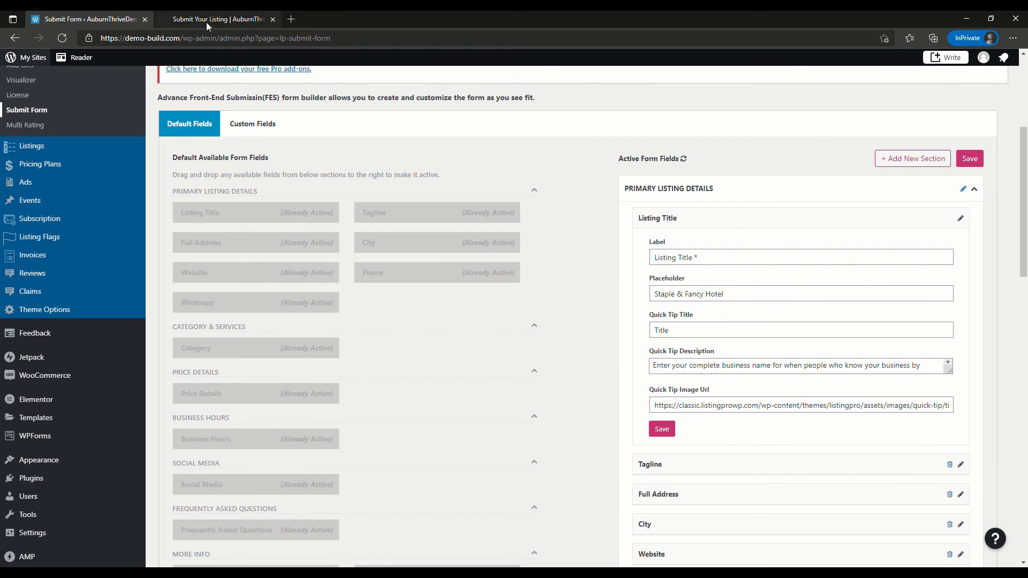
click(219, 19)
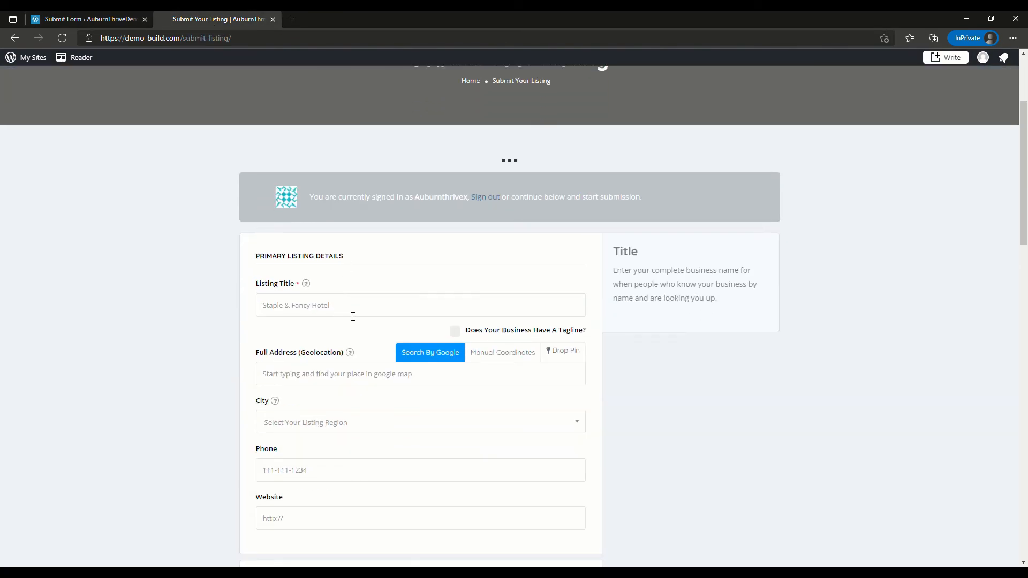
click(89, 19)
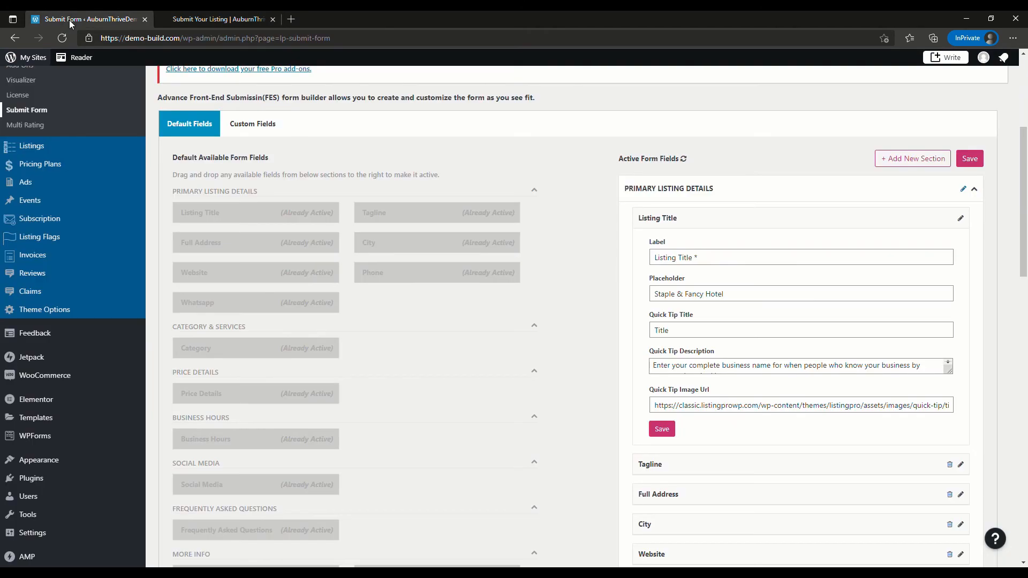
mouse_move(780, 371)
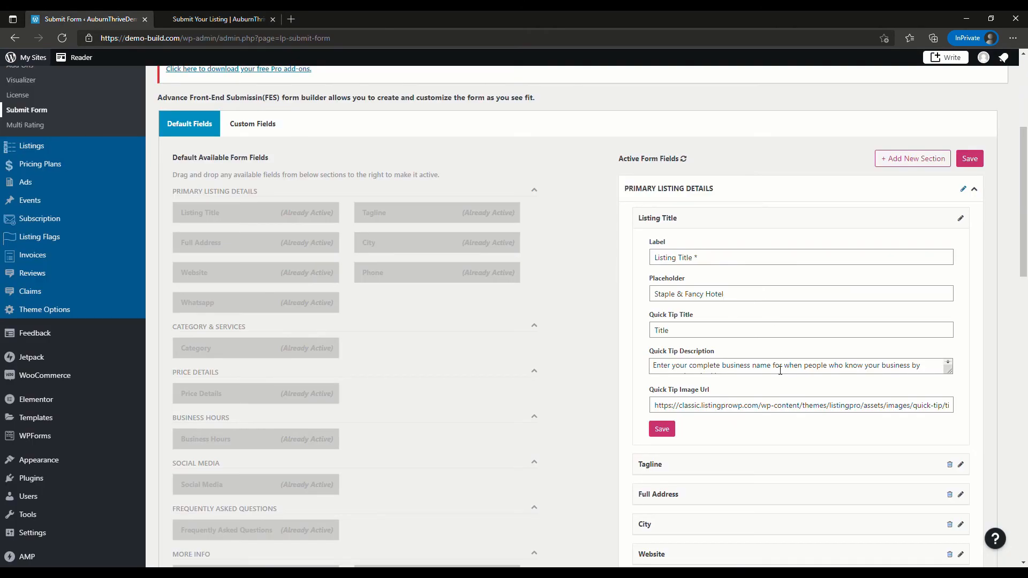
scroll(down, 3)
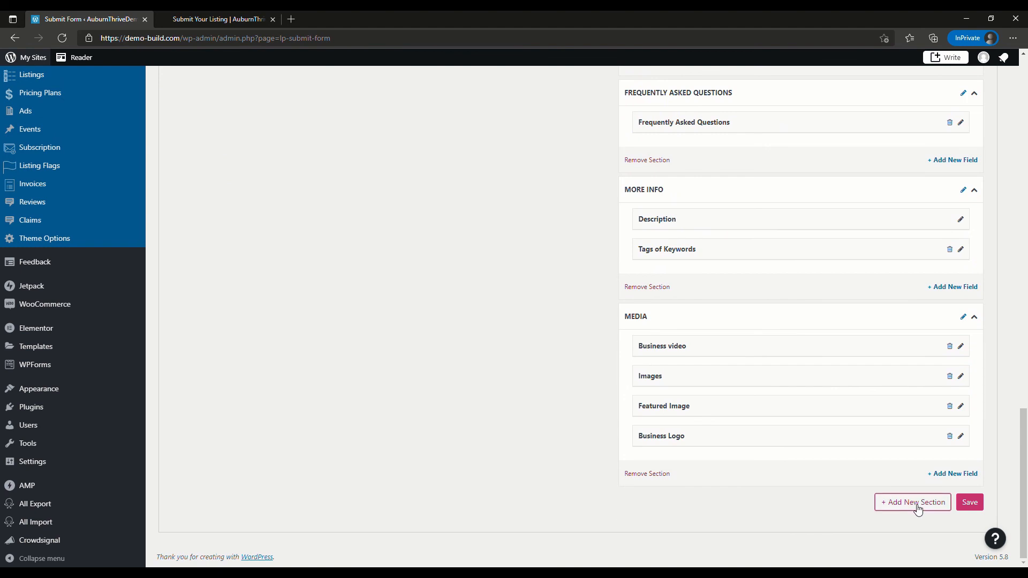
Step: Start a new form section with + Add New Section and focus its Label box
click(912, 502)
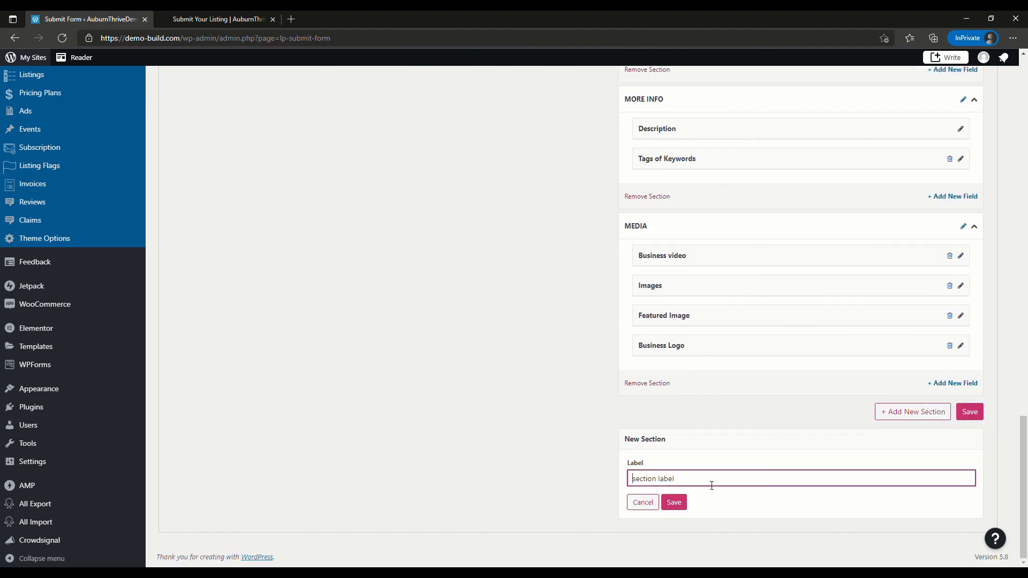
click(672, 502)
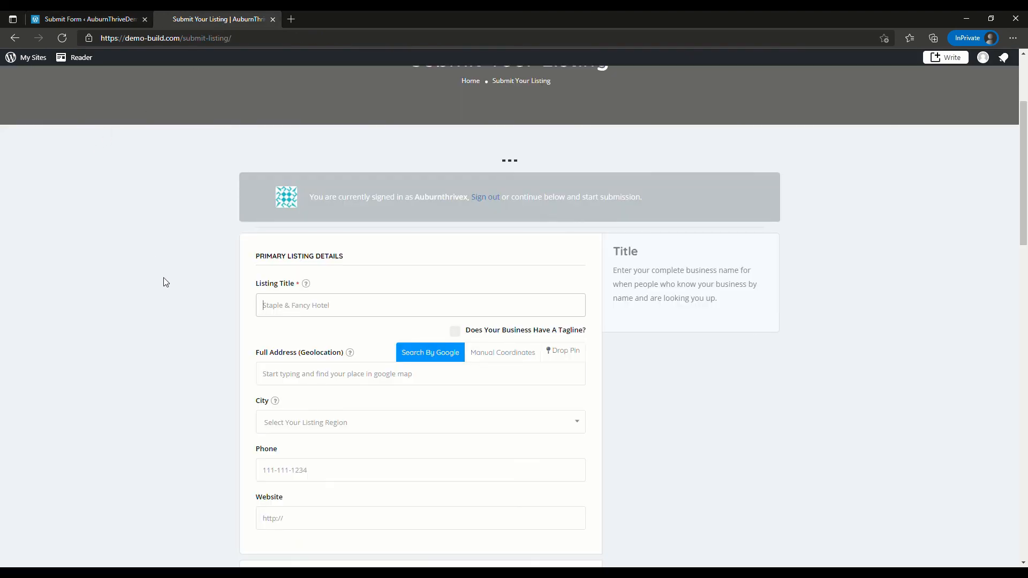
mouse_move(176, 292)
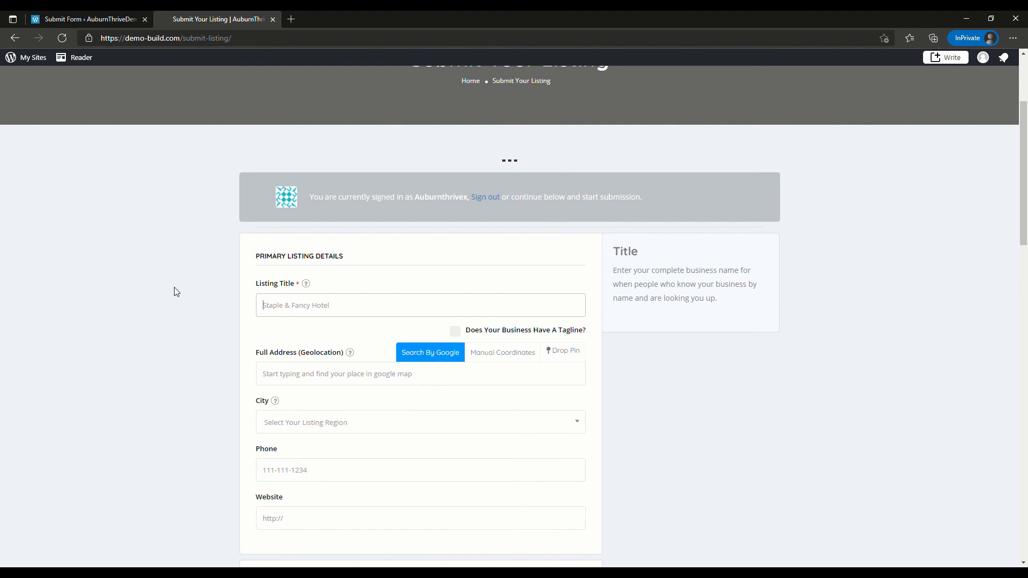